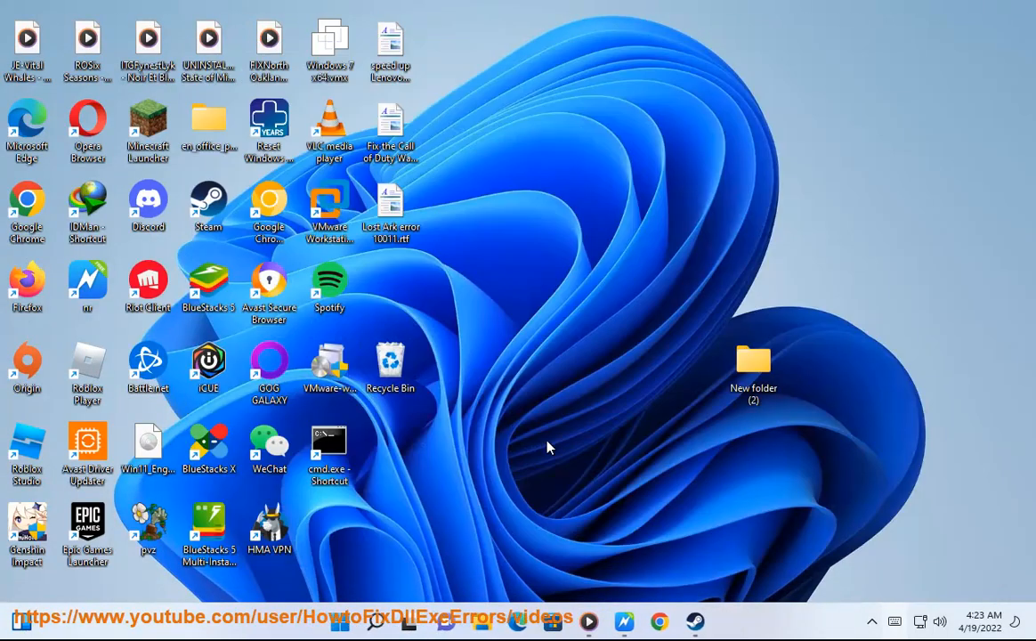
Step: Run the Battle.net Launcher desktop shortcut as administrator and approve the UAC prompt
click(148, 365)
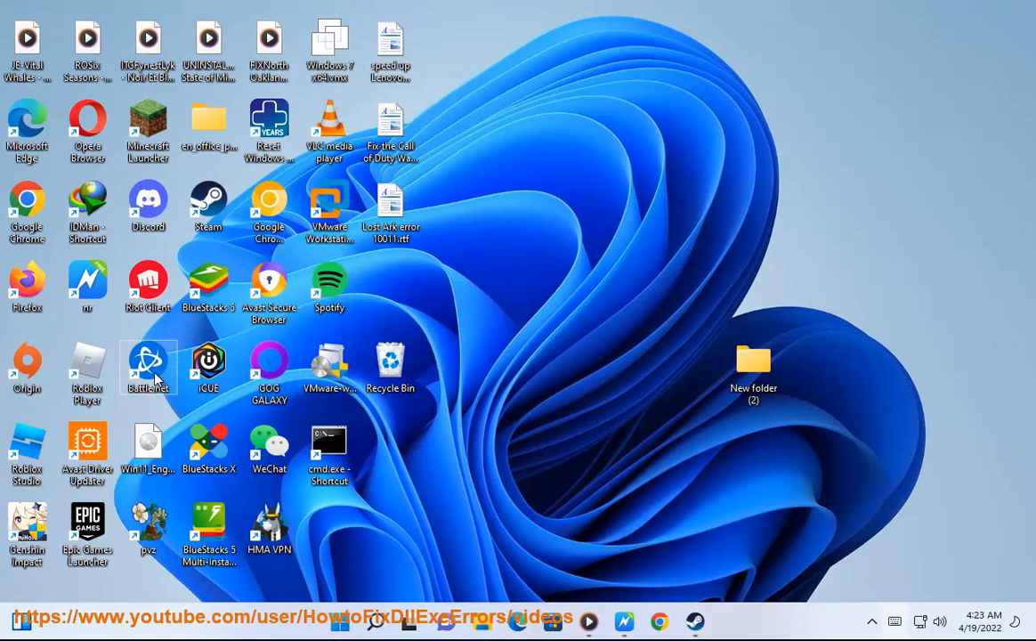
right_click(148, 364)
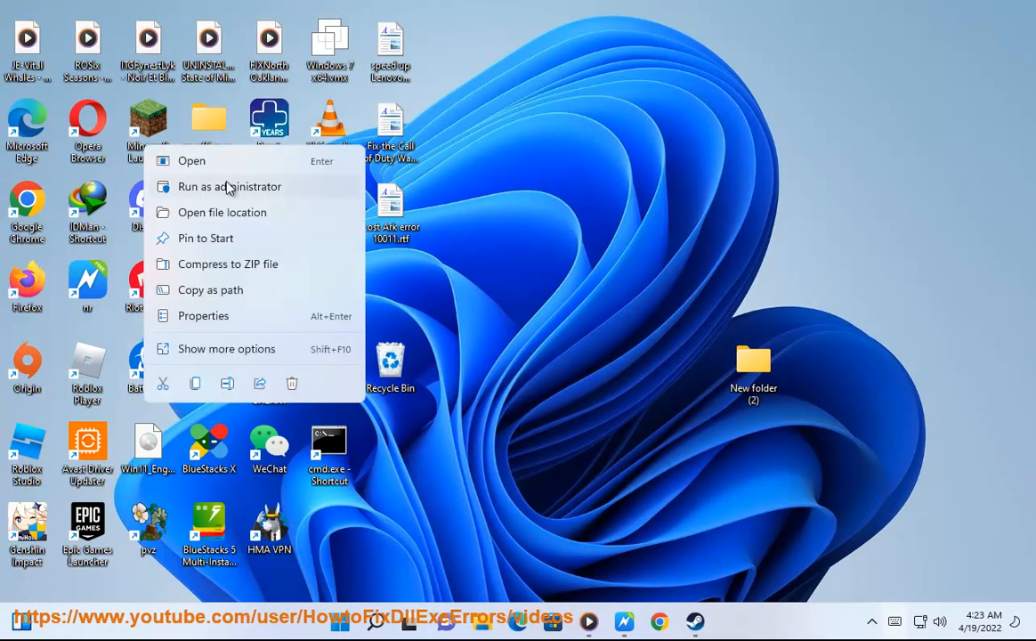
click(228, 187)
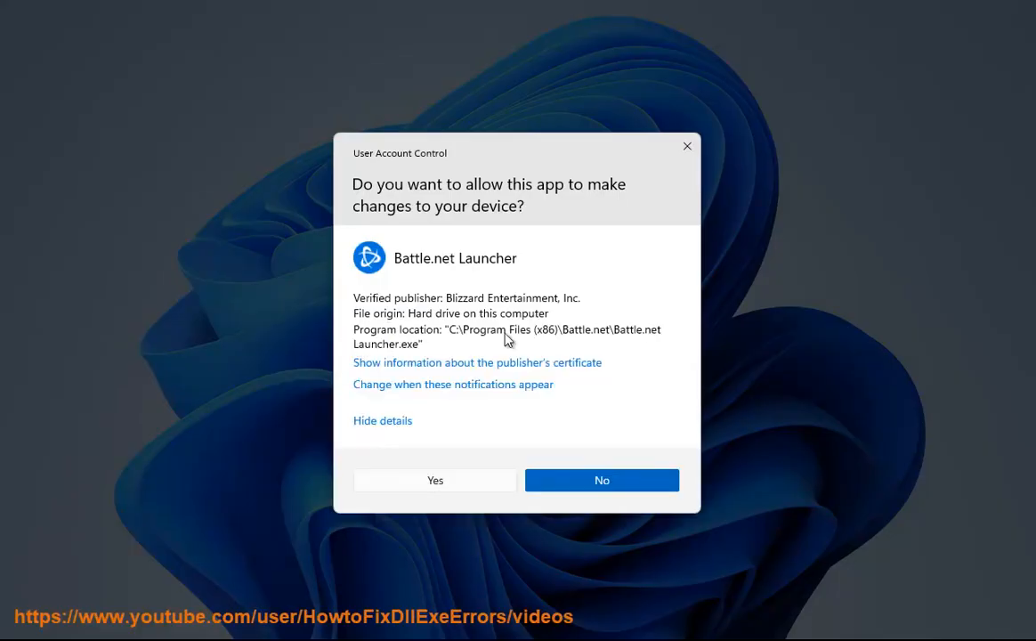
click(602, 480)
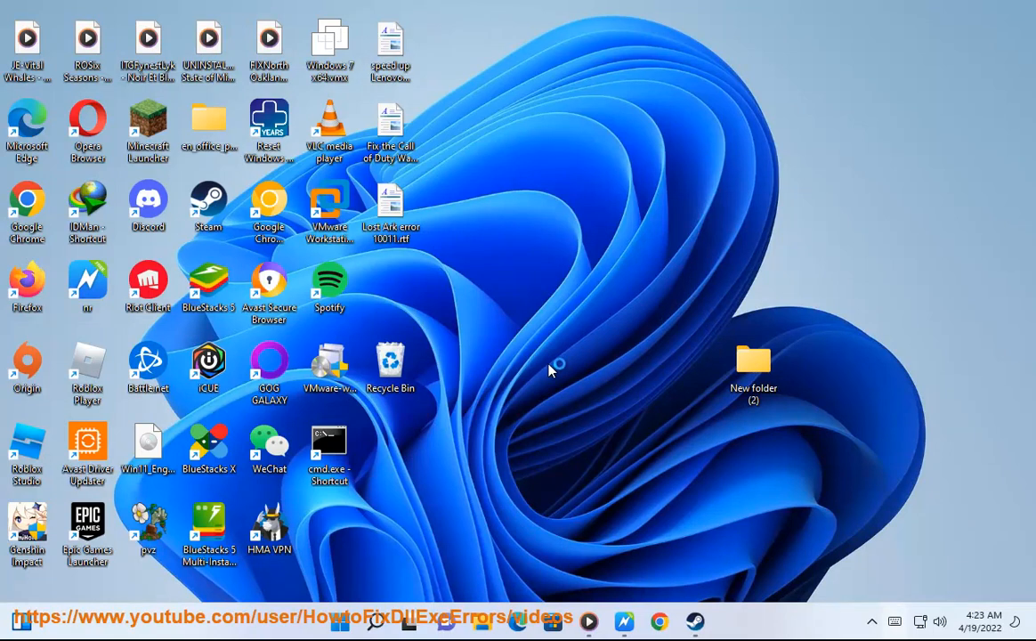
mouse_move(734, 459)
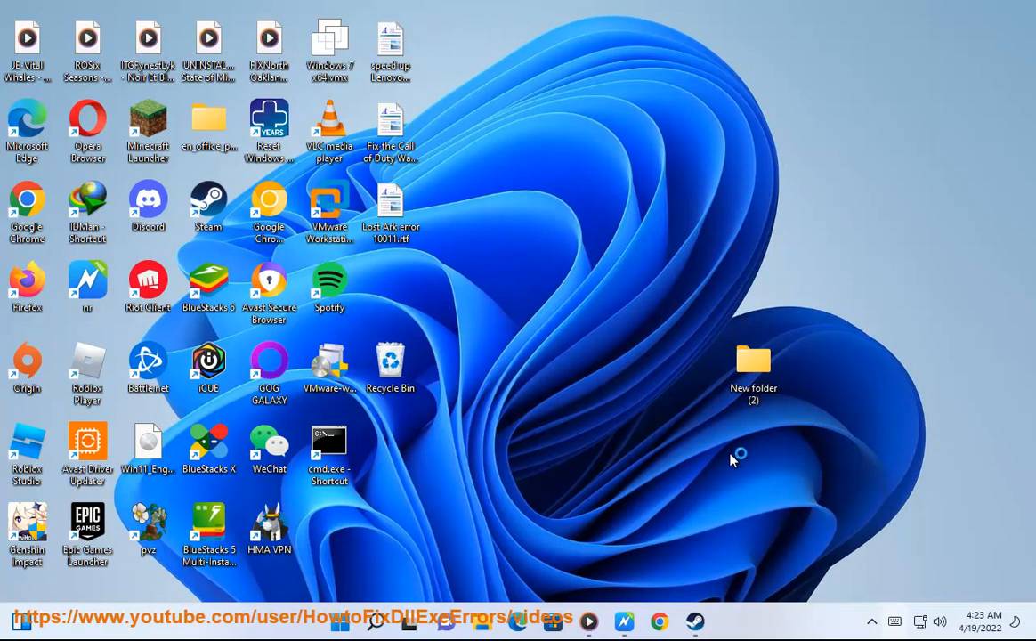
mouse_move(634, 608)
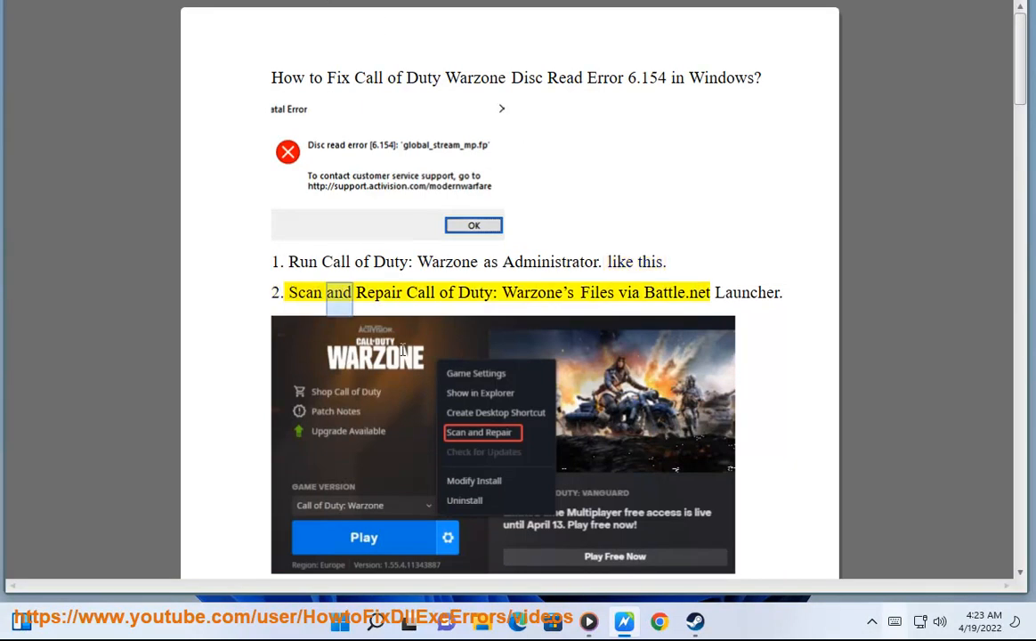
Step: Scroll the Warzone fix guide past steps 1-3 to step 4 and the Battle.net launcher path text
scroll(down, 3)
text(3. Run CHKDSK Scan as admin.)
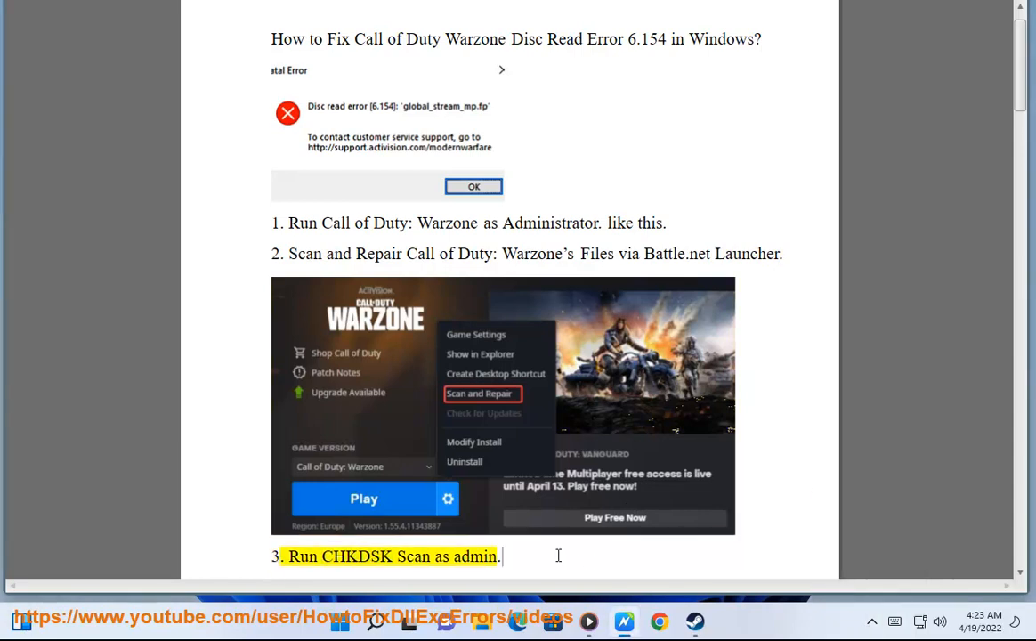
click(374, 621)
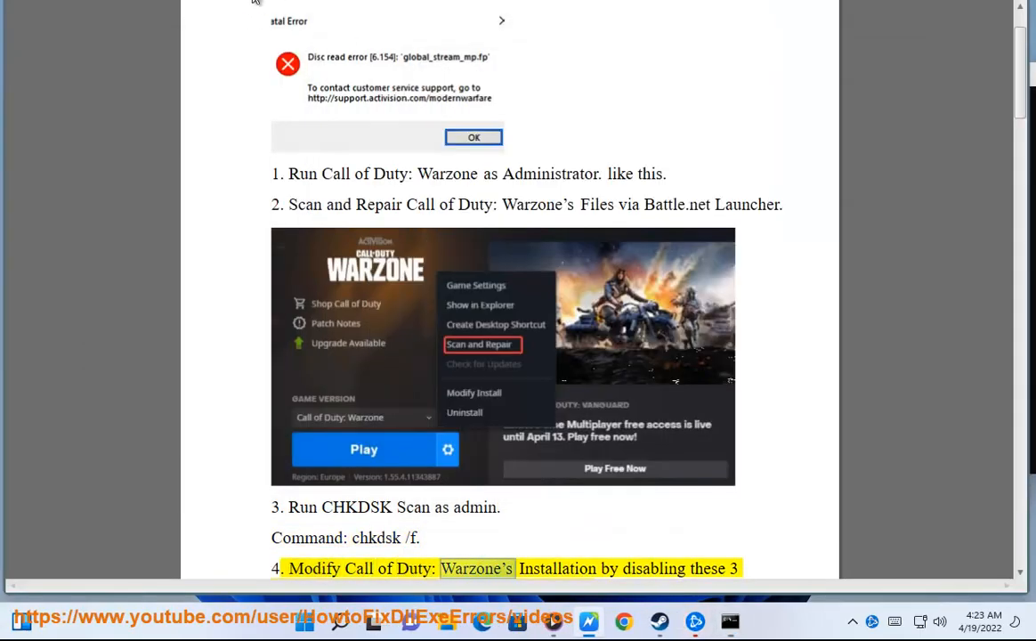
scroll(down, 3)
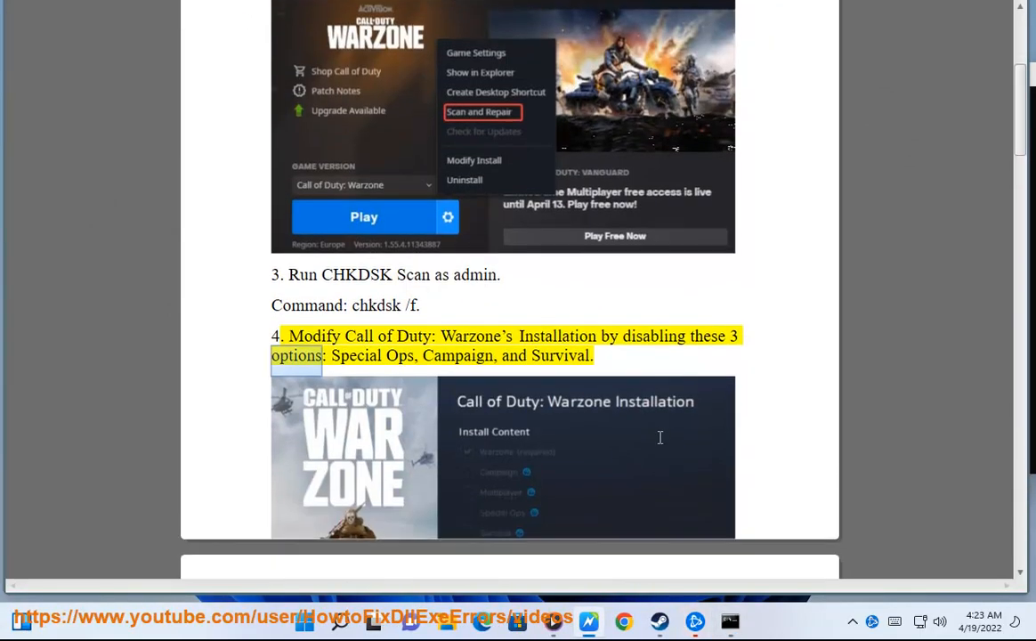
scroll(down, 3)
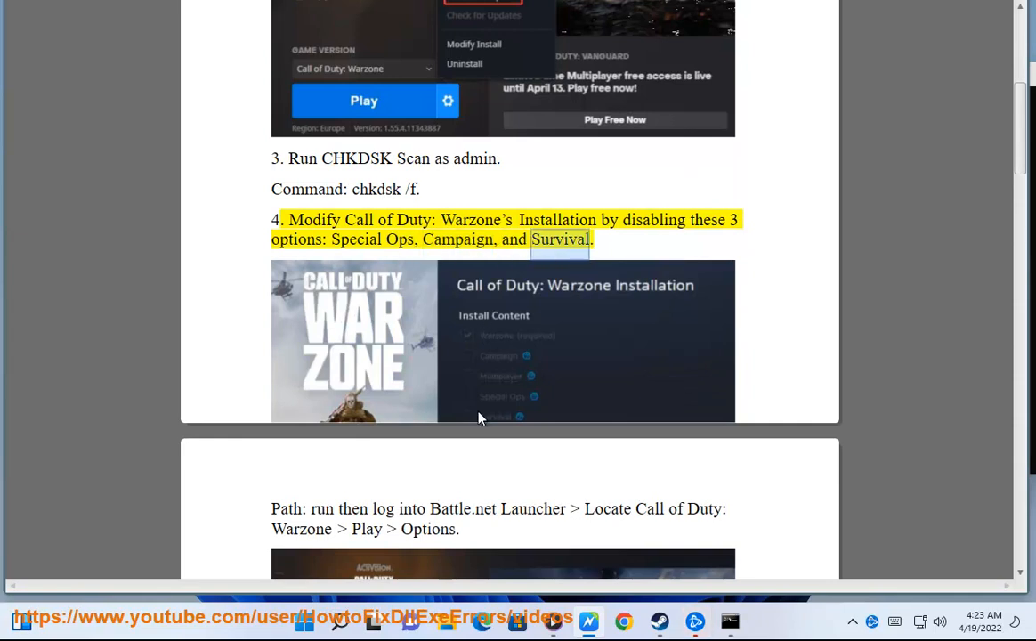
scroll(down, 3)
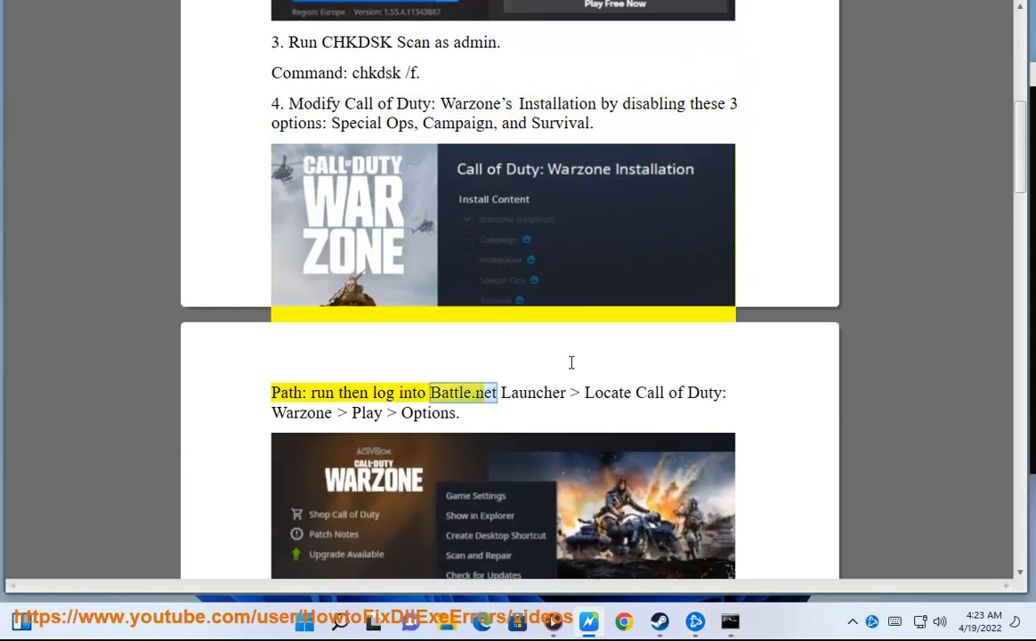
scroll(down, 3)
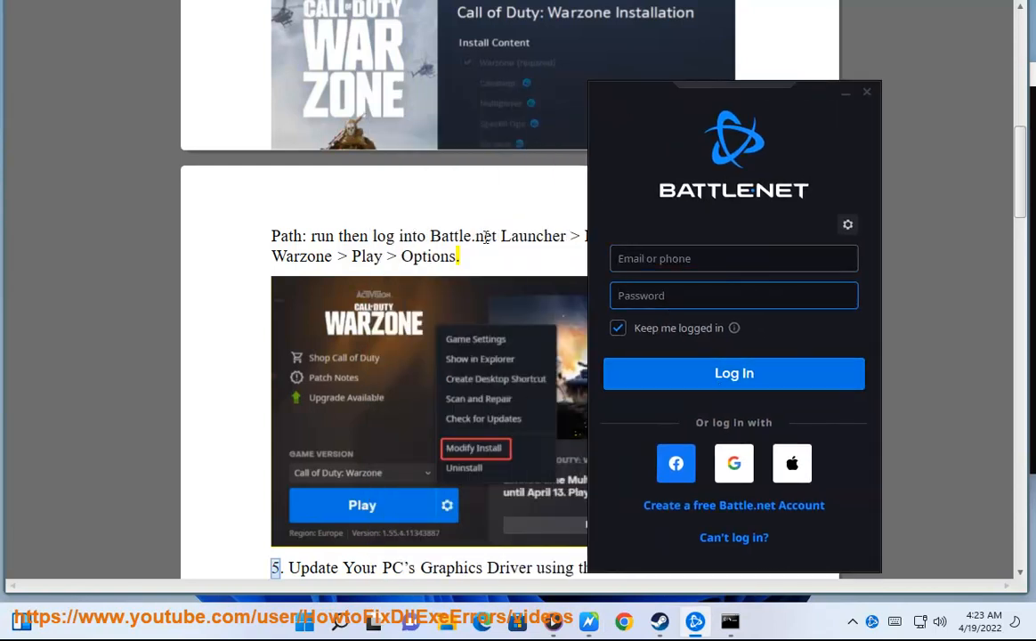
Step: Close the Battle.net login window and enter chkdsk /f in an administrator Command Prompt
click(867, 92)
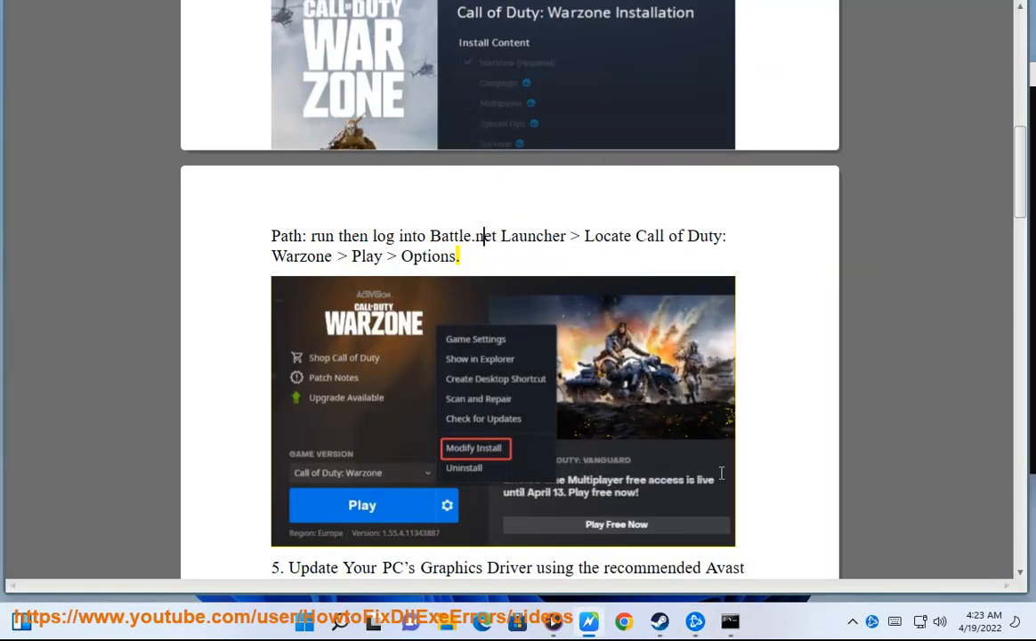
scroll(up, 3)
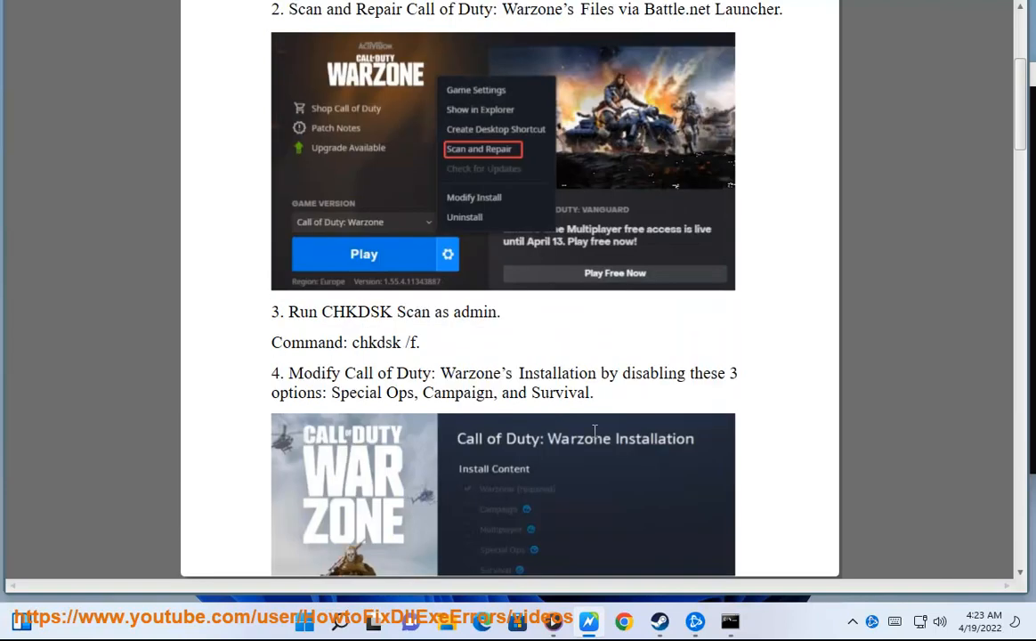
mouse_move(427, 316)
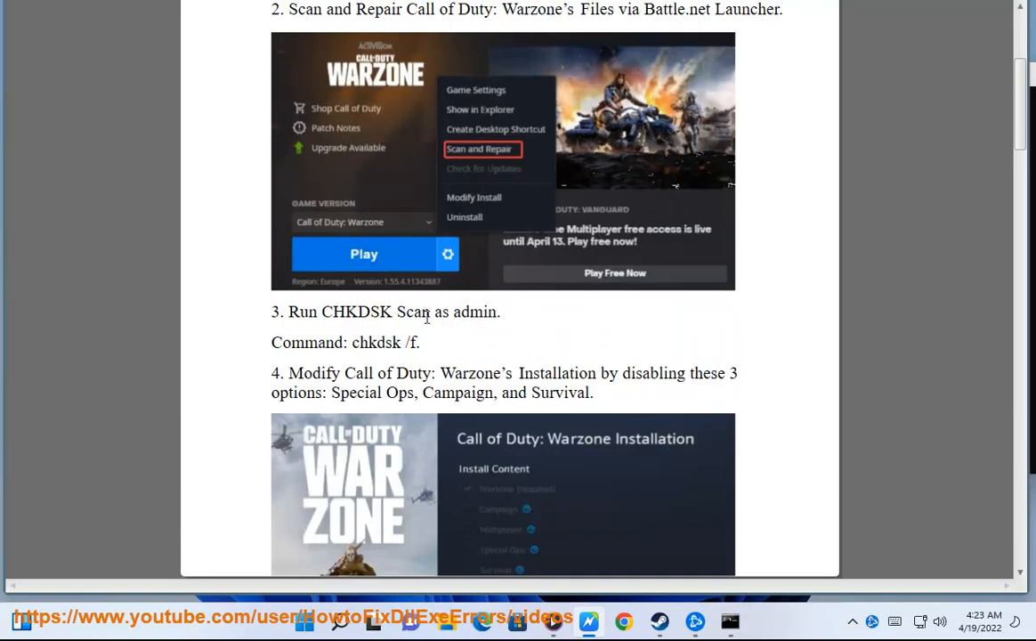
double_click(376, 342)
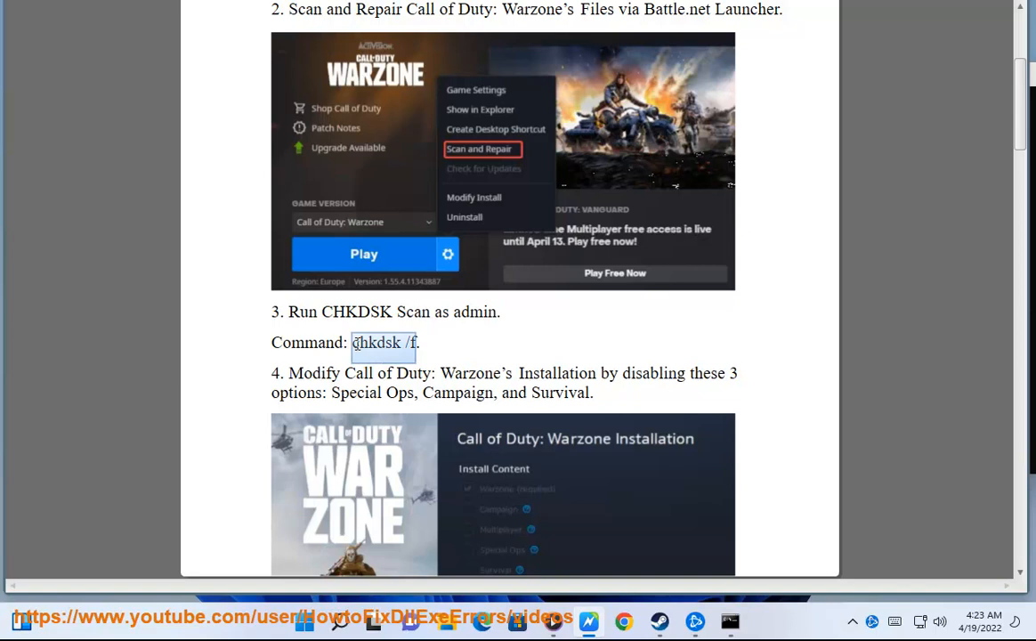
click(730, 620)
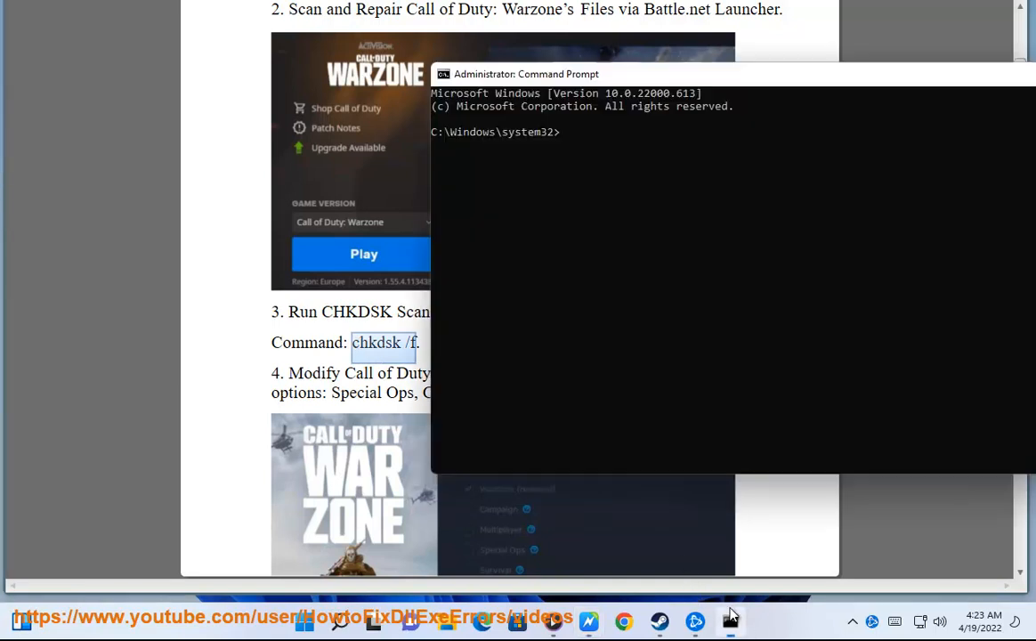
text(chkdsk /f)
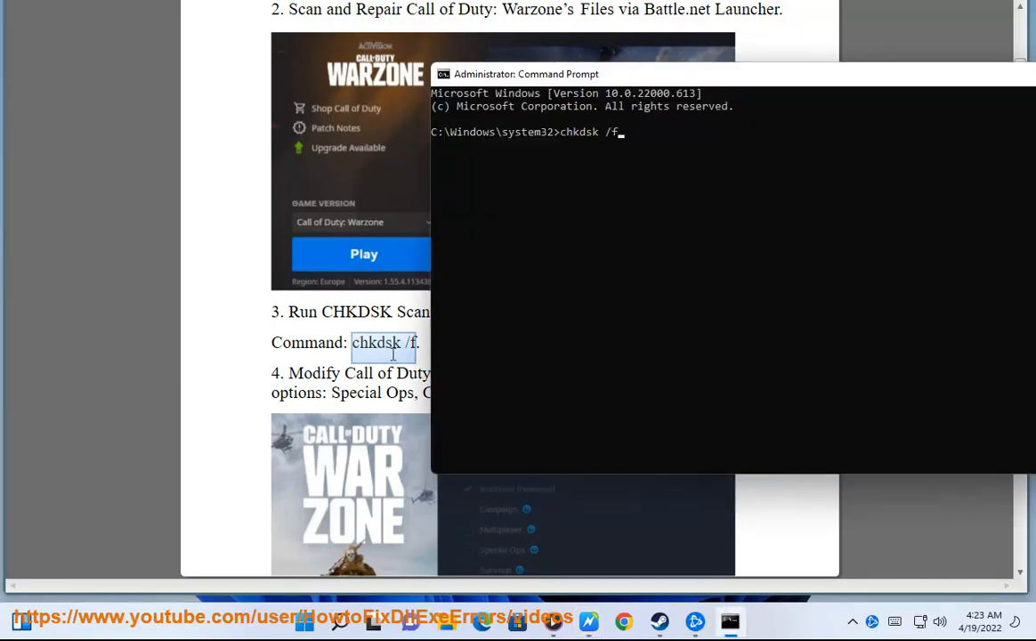
scroll(down, 3)
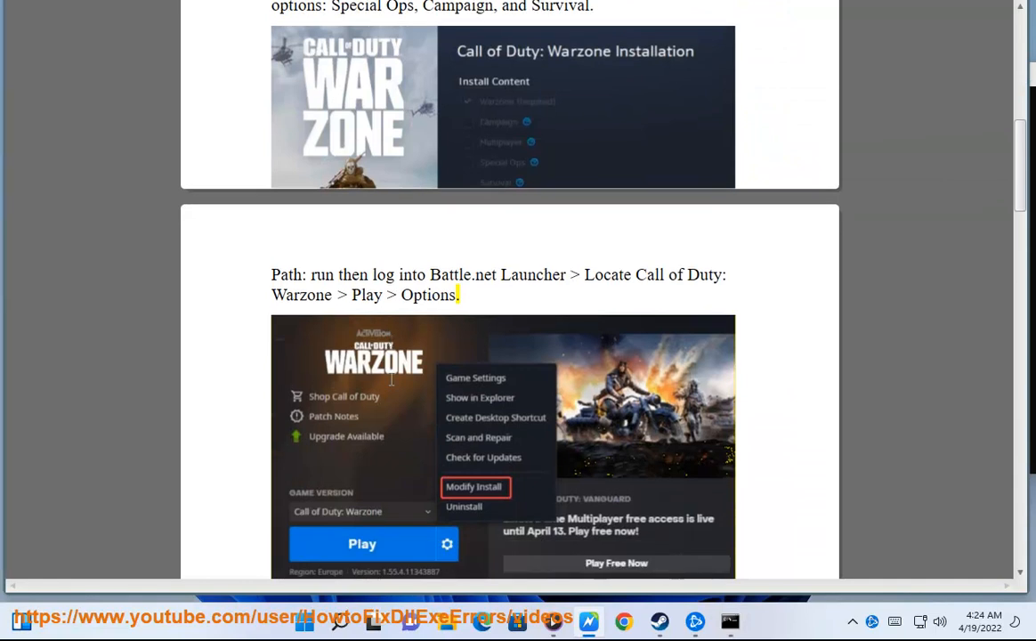
Step: Scroll the guide to step 5, 'Update Your PC's Graphics Driver'
scroll(down, 3)
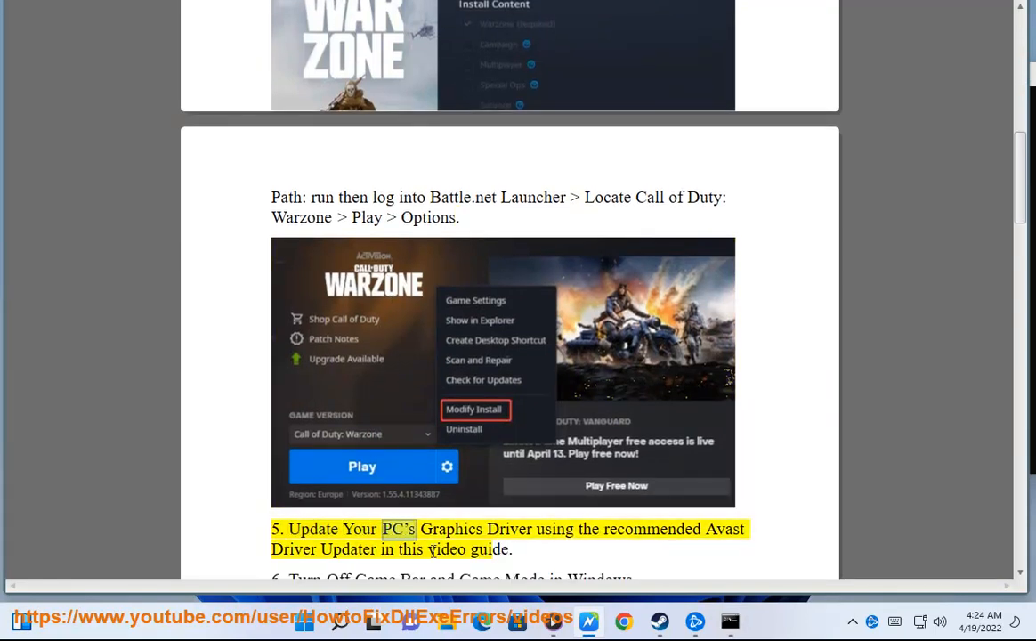
click(340, 620)
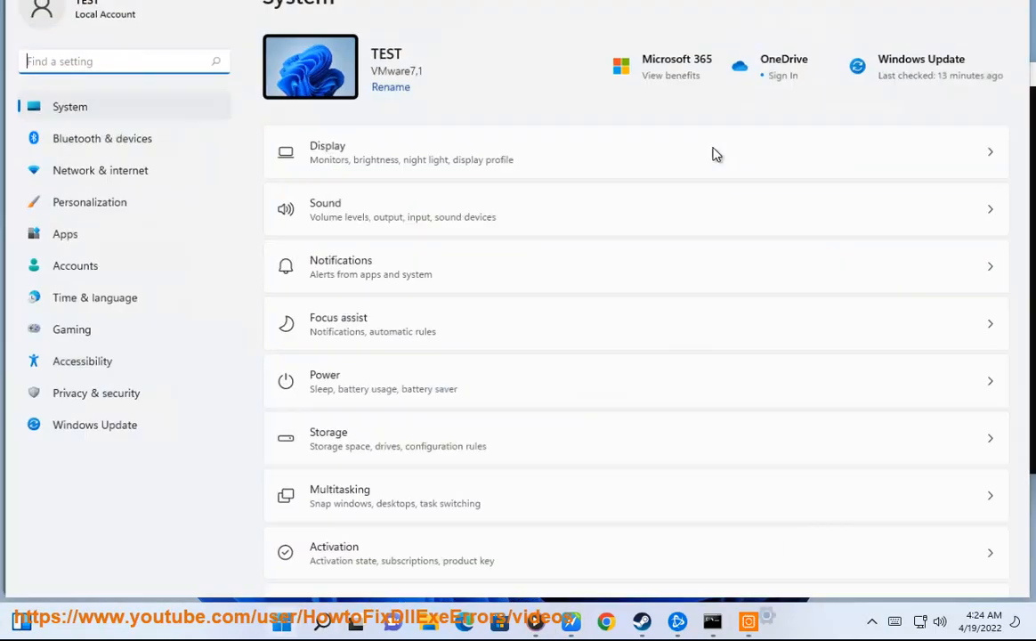
Step: Search Settings > Gaming for 'Game Bar' and open 'Enable Xbox Game Bar'
text(GAM)
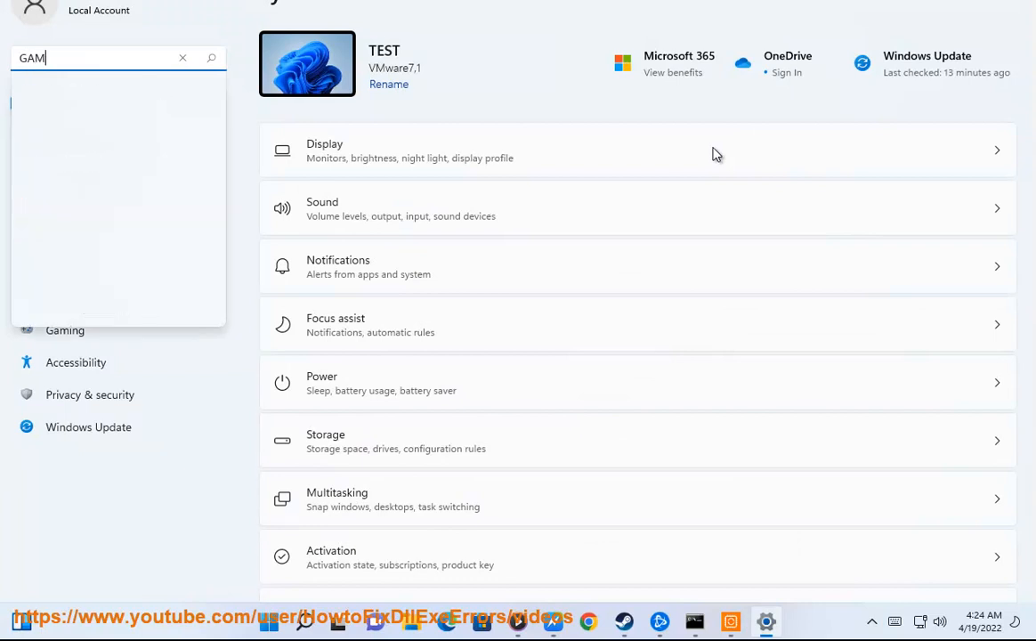
text(E)
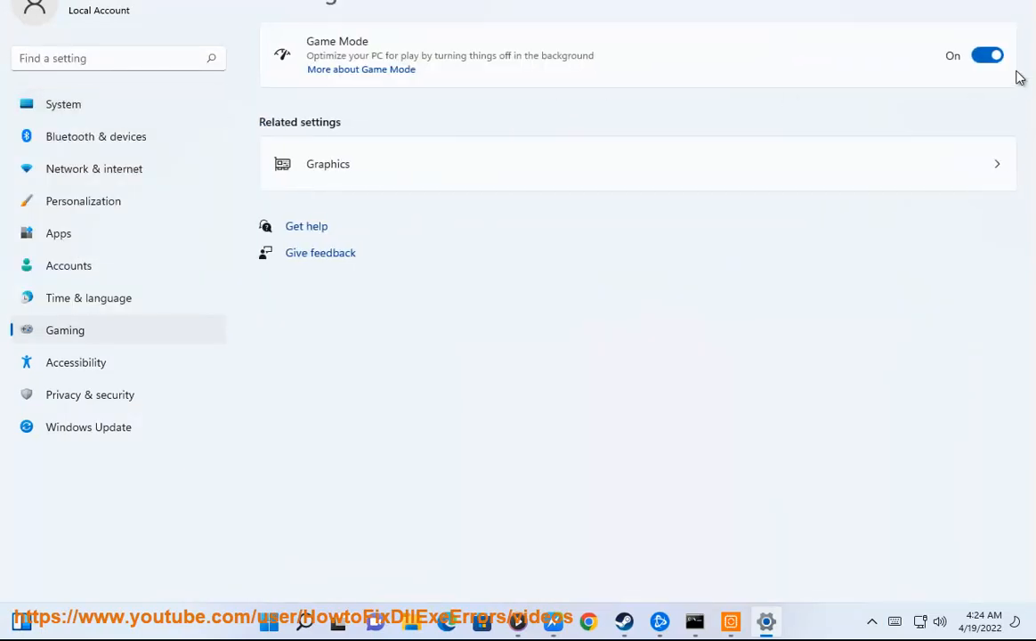
mouse_move(637, 630)
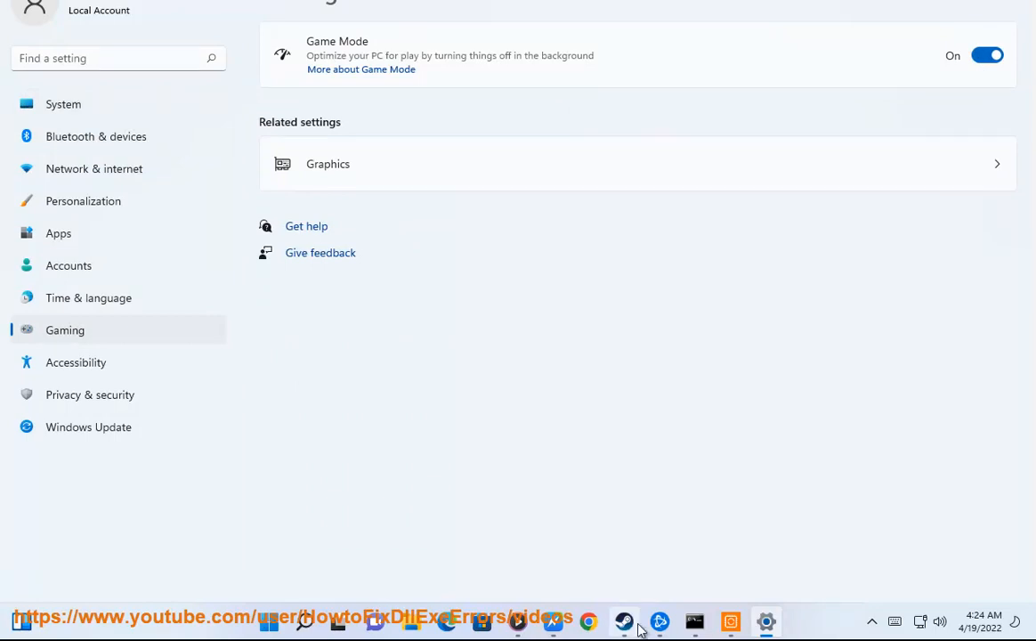
click(588, 622)
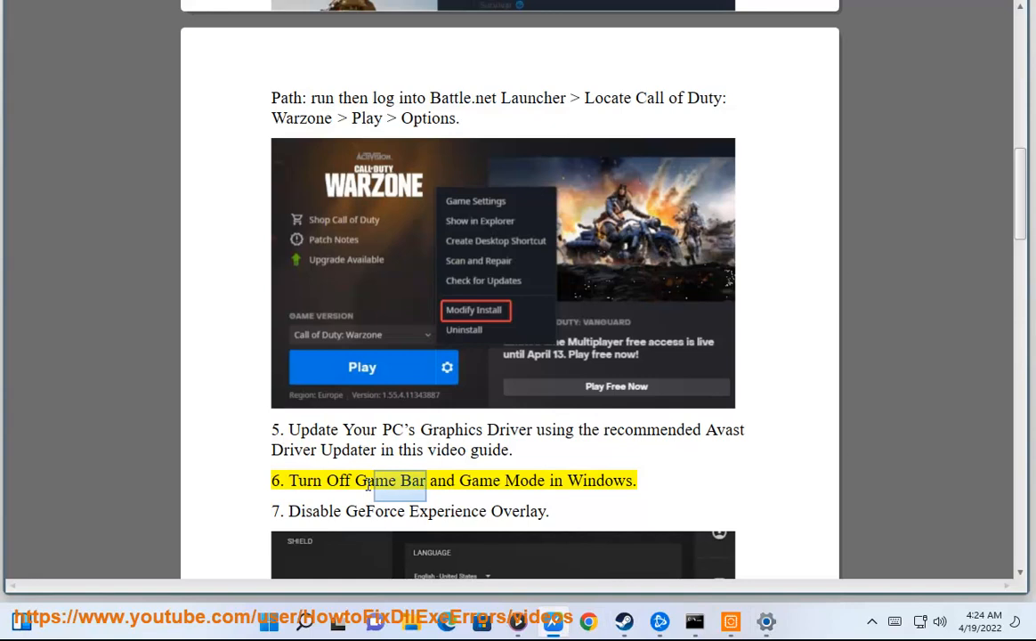
click(765, 621)
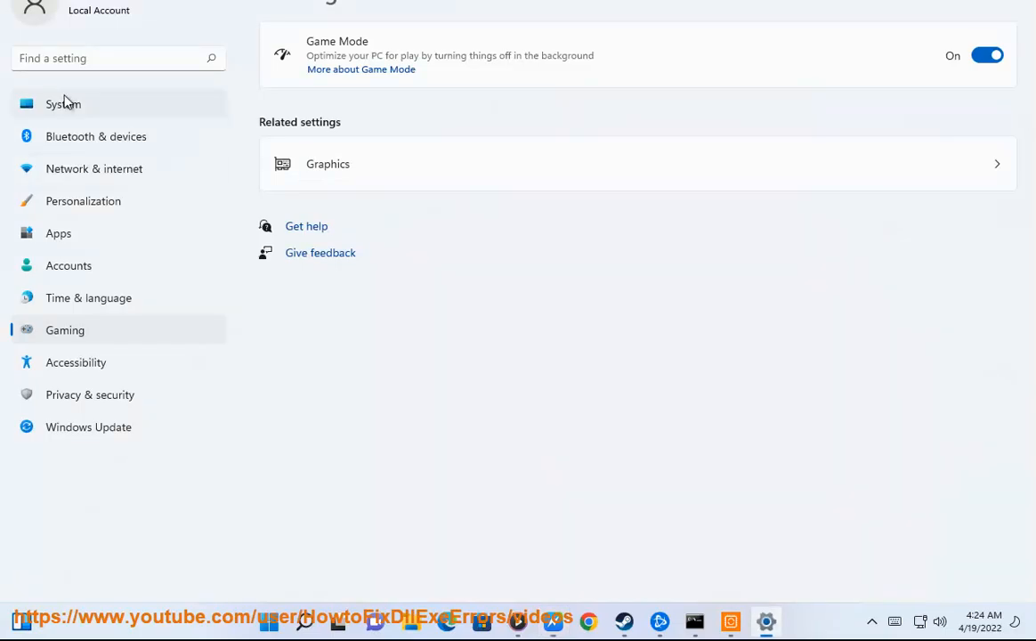
text(Game Bar)
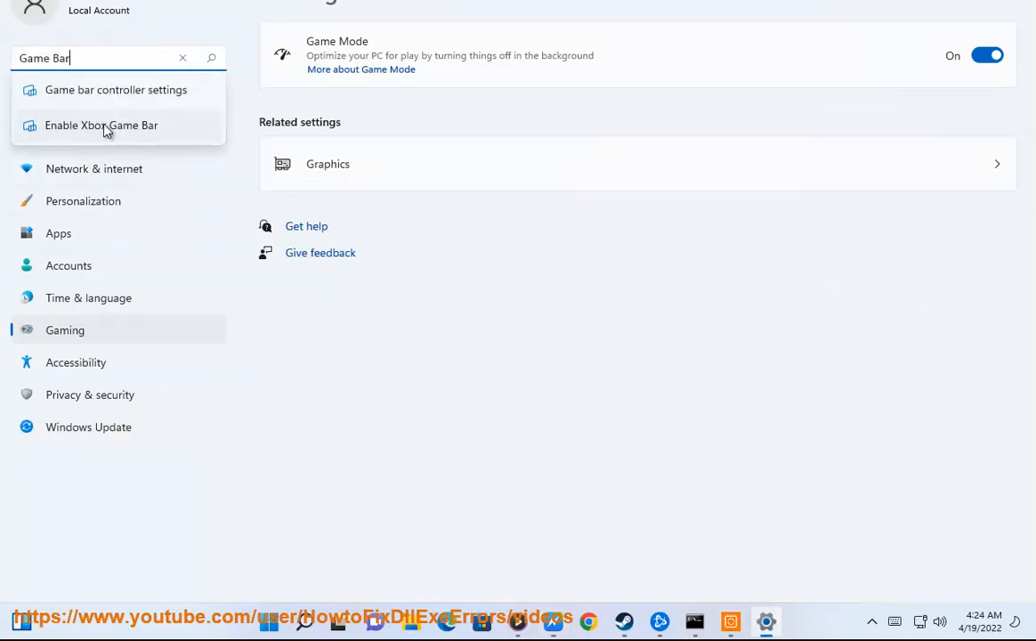
click(184, 57)
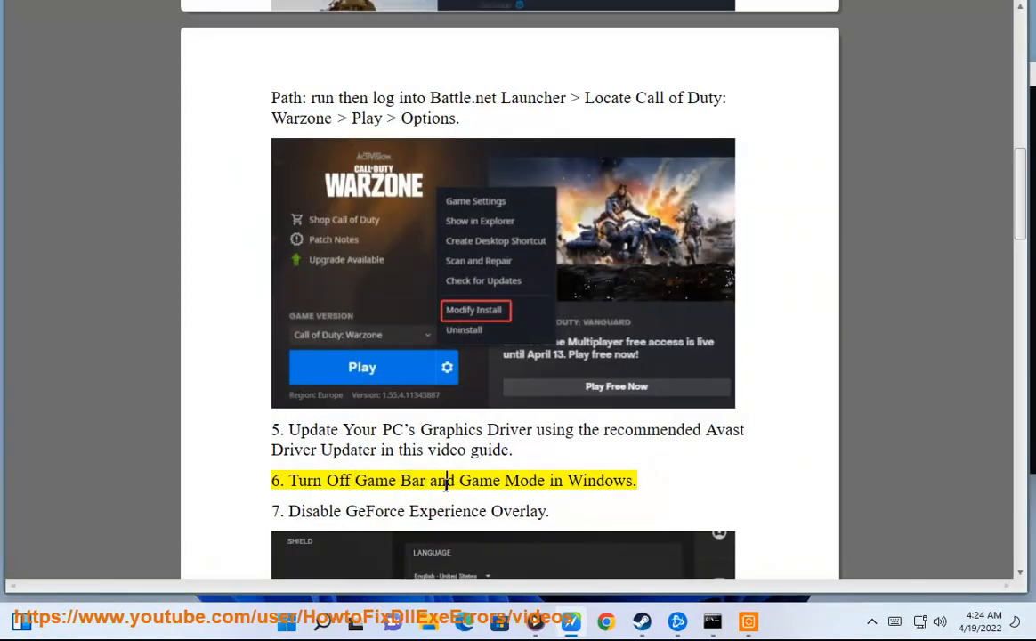
Step: Scroll the guide to step 7, Disable GeForce Experience Overlay
scroll(down, 3)
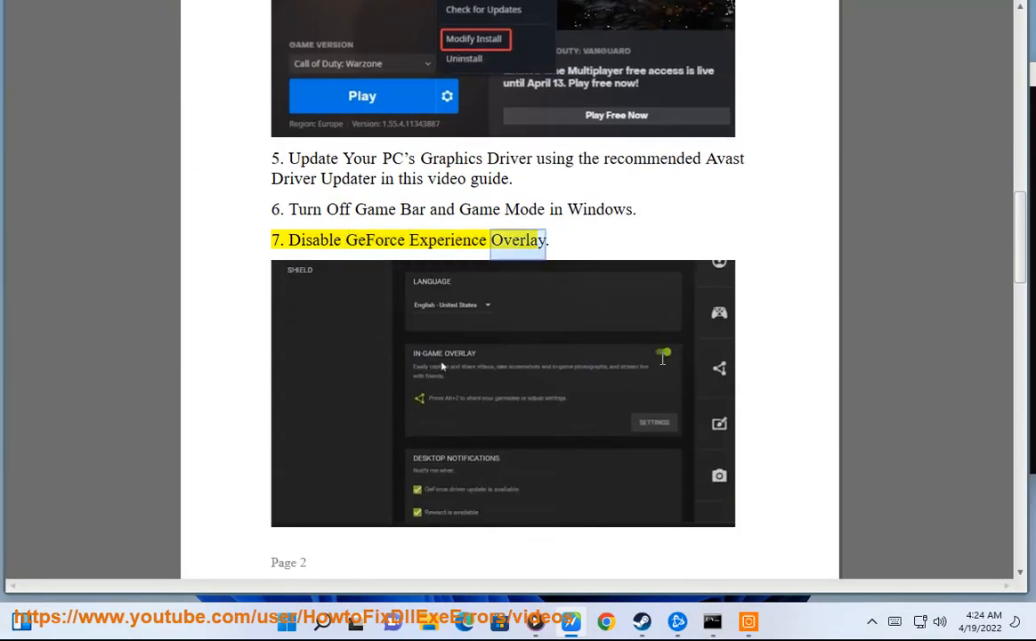
scroll(down, 3)
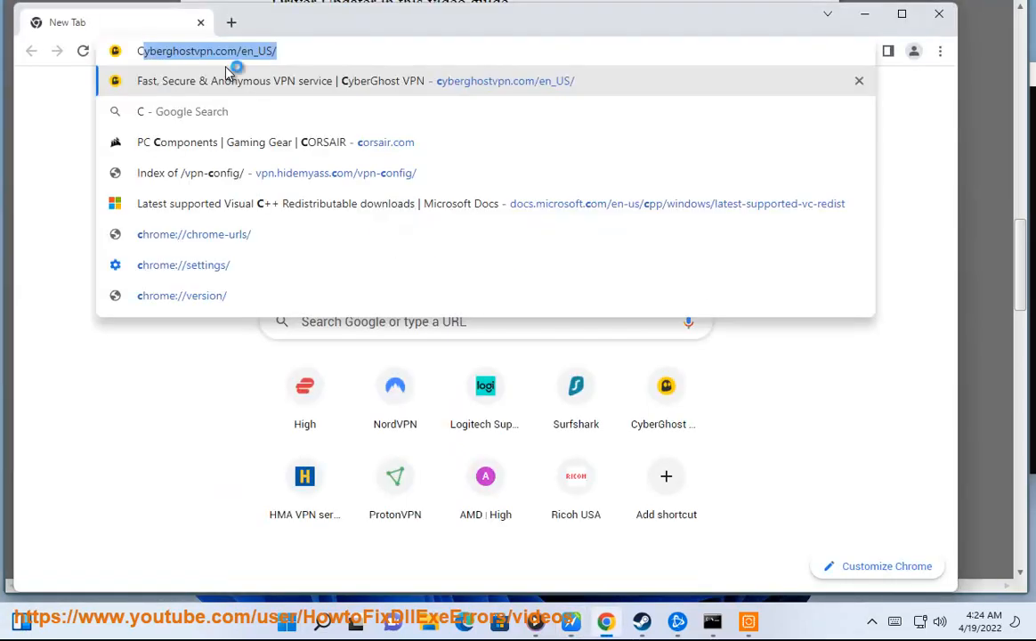
Step: Google 'clean boot windows 10', launch msconfig and view the Services list
text(CLEANmymac.macpaw.com)
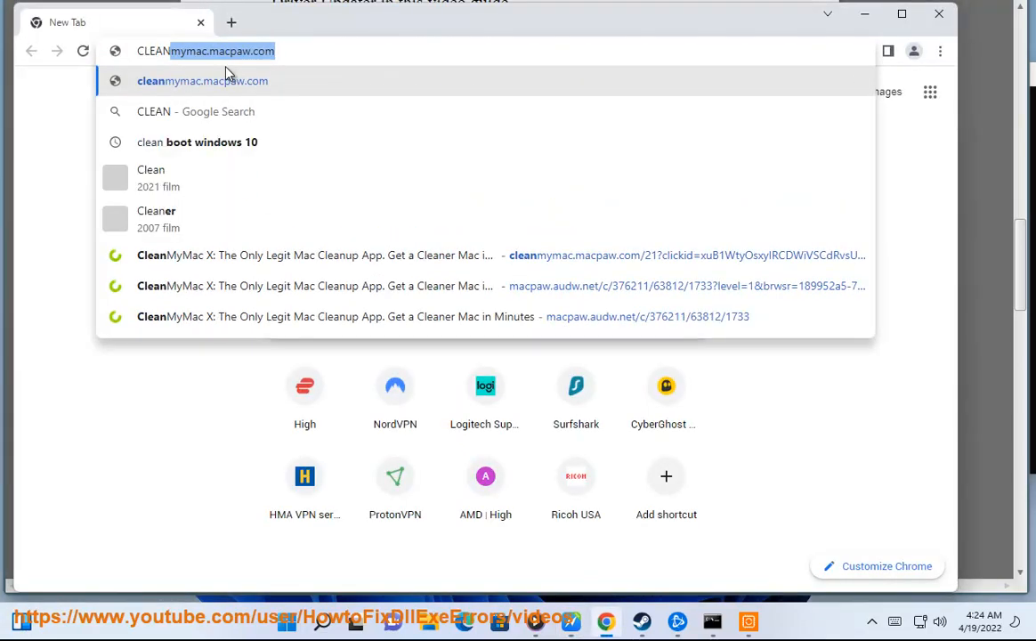
click(196, 142)
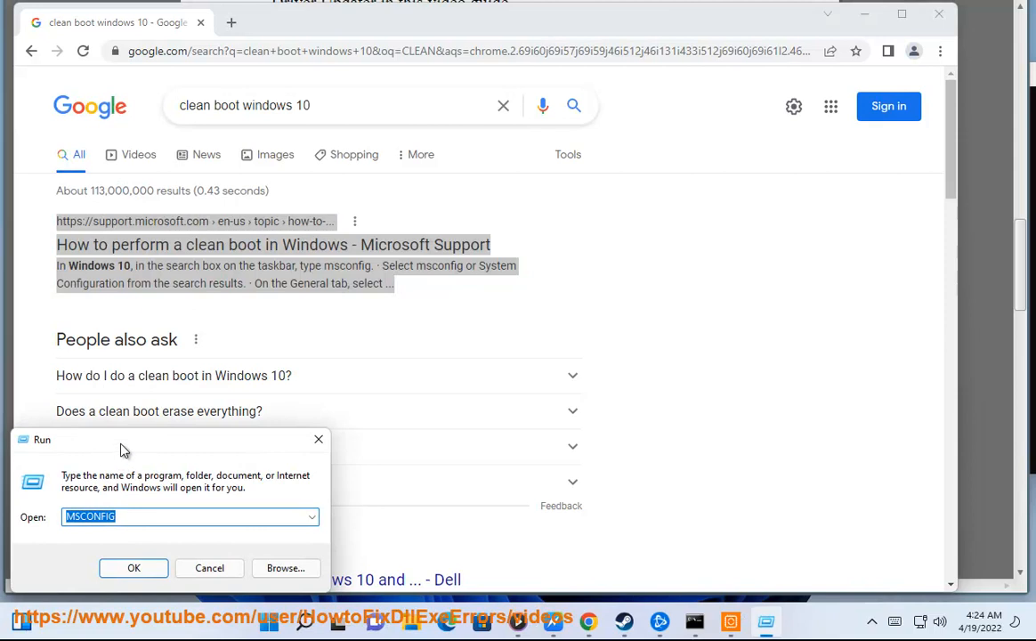
click(134, 567)
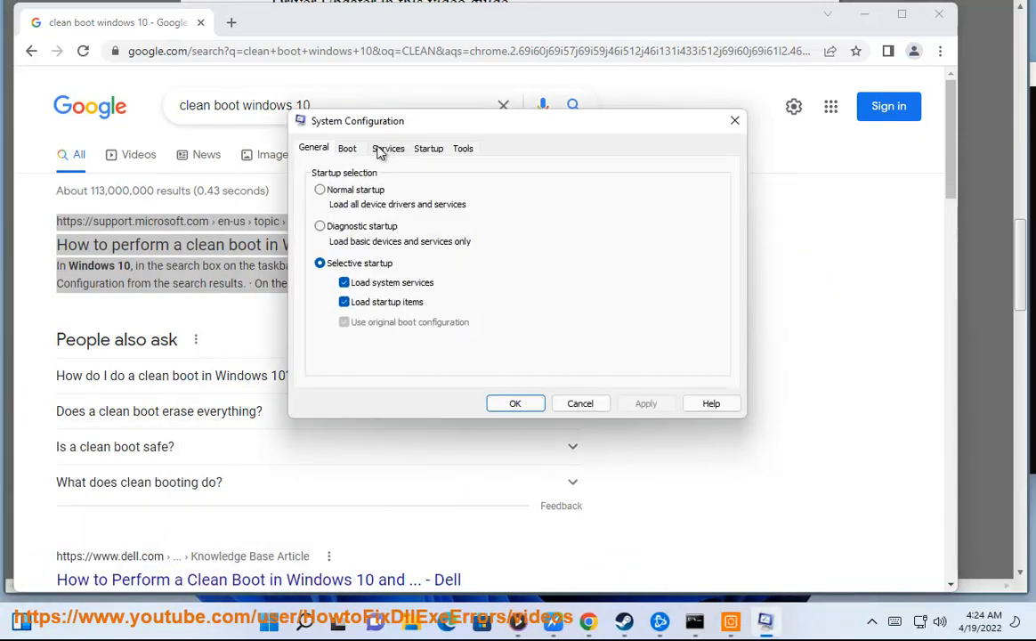
click(388, 147)
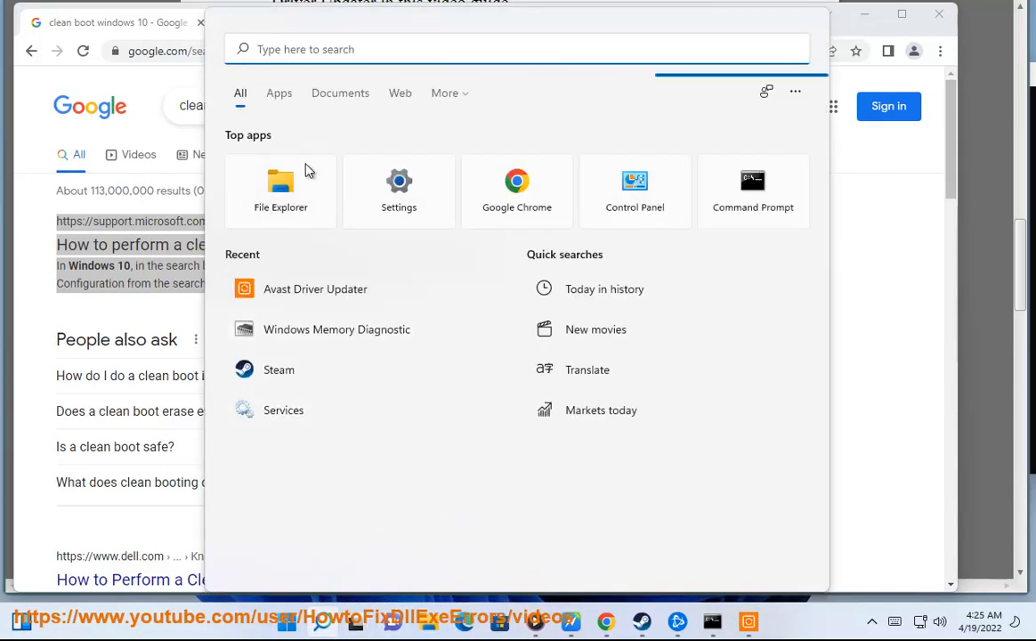
Step: Start Task Manager from search and view its Startup apps tab
text(TASK Manager)
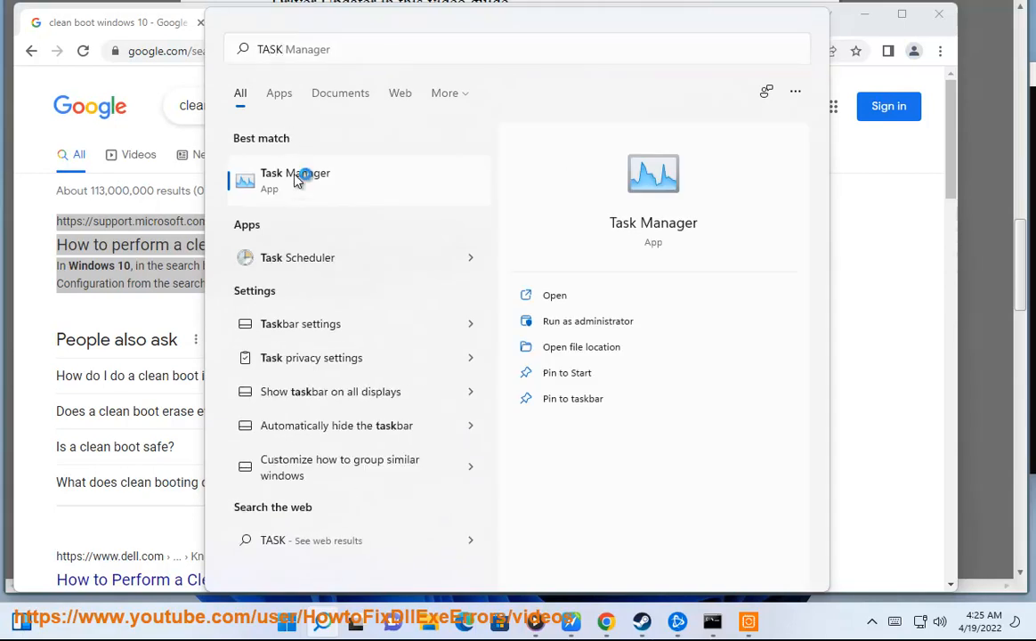
click(555, 295)
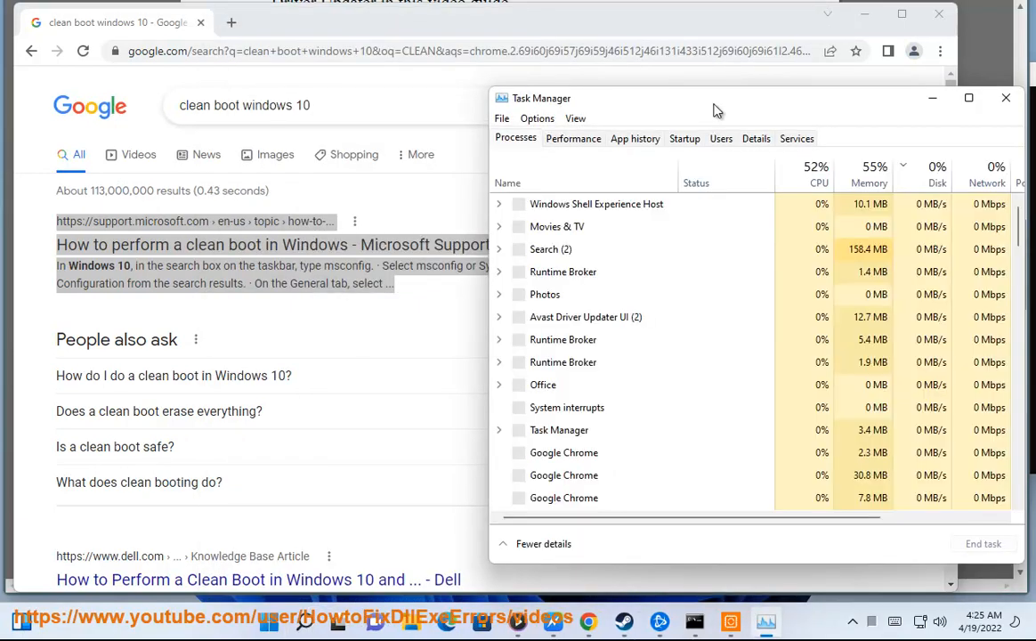
click(683, 139)
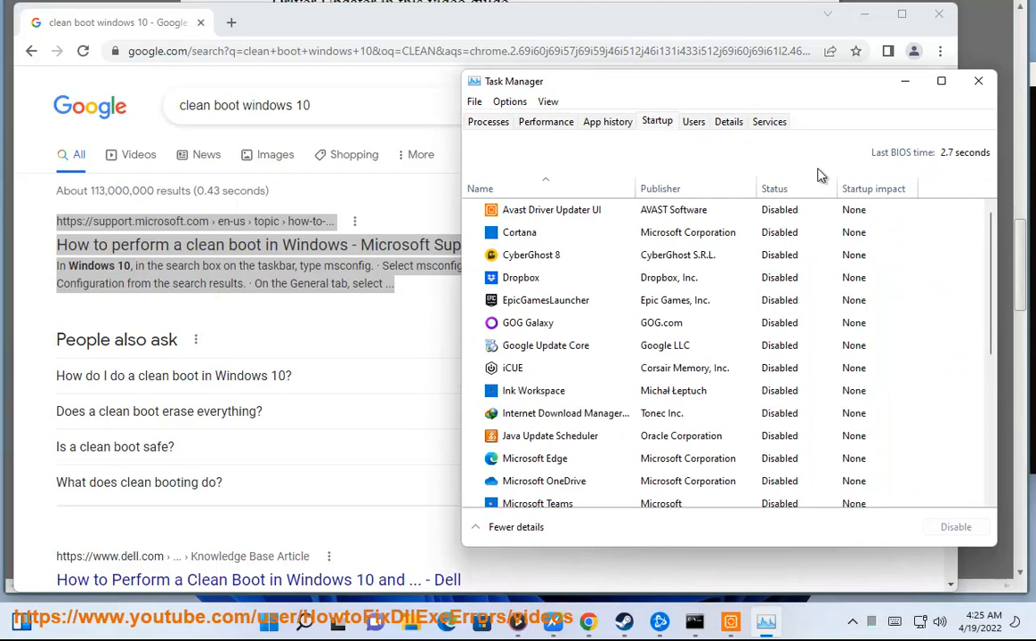
scroll(down, 3)
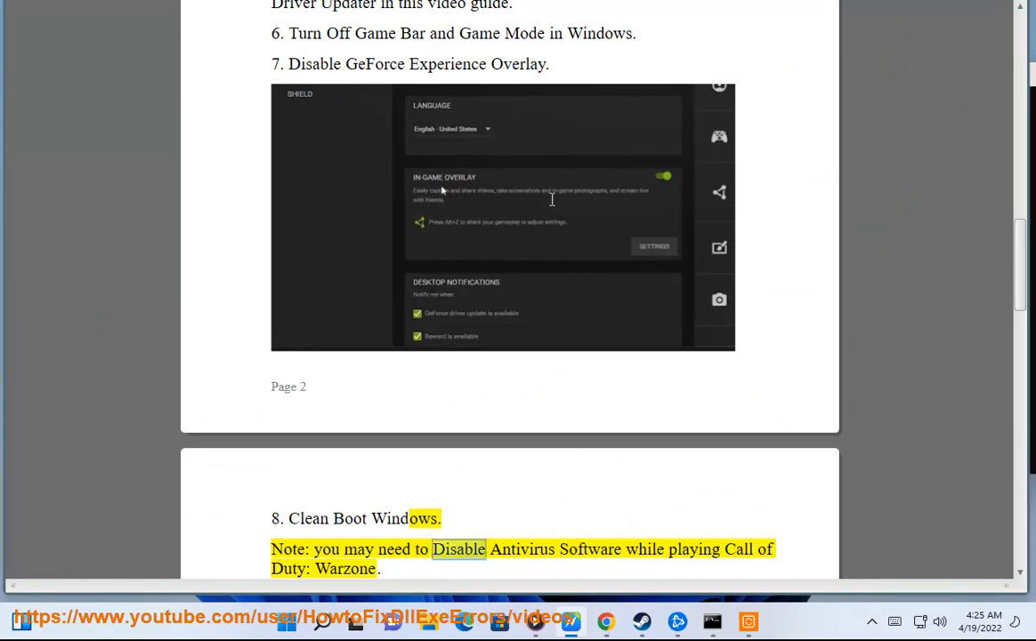
Step: Scroll to step 8, select 'Disable' in the antivirus note and bring up the Start menu
scroll(down, 3)
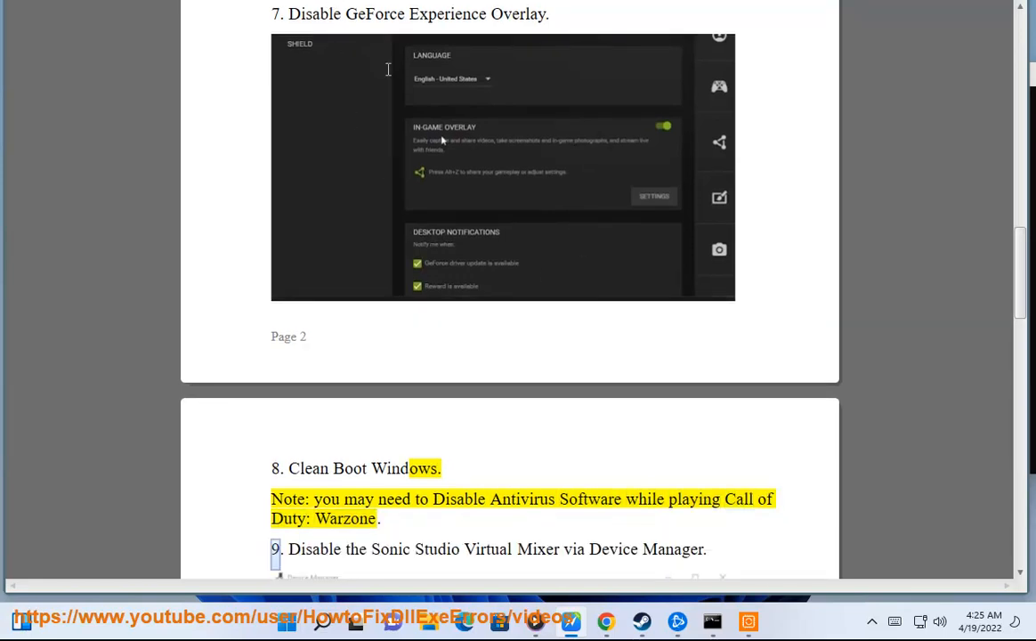
double_click(525, 498)
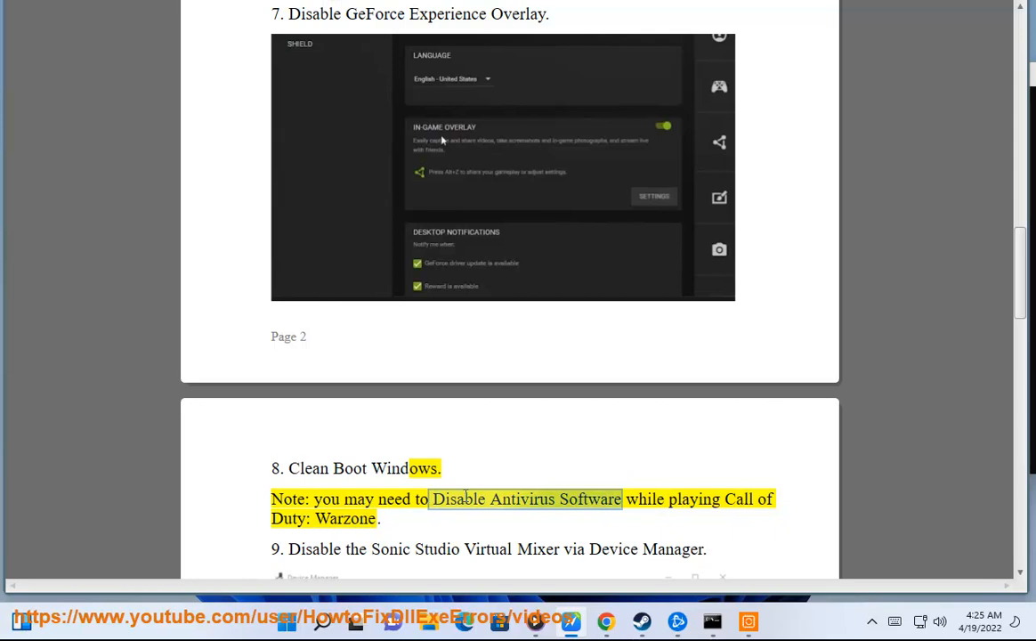
click(287, 621)
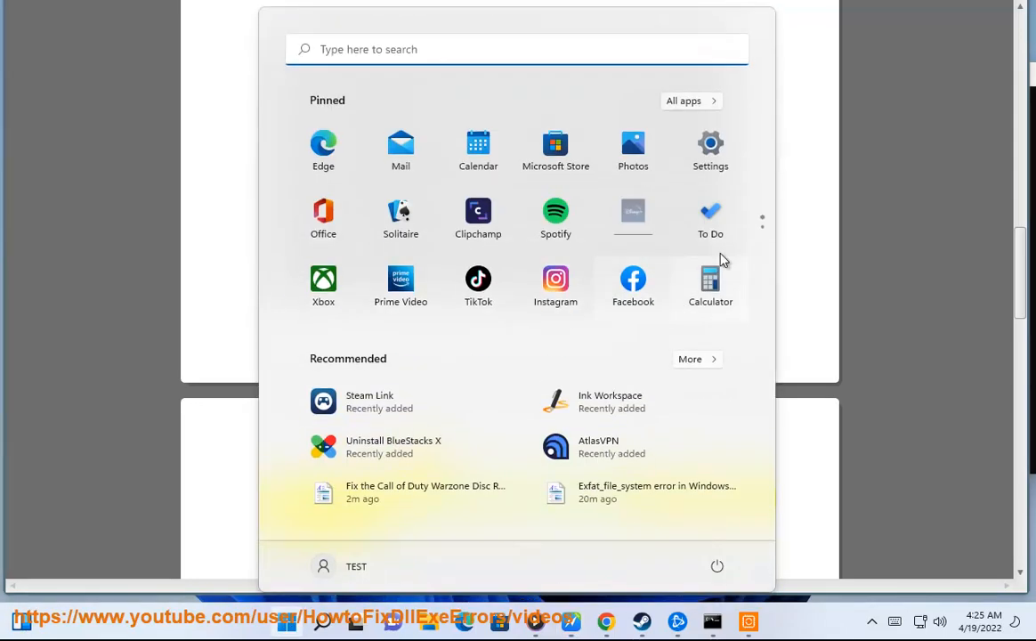
Step: Reach Windows Security's Virus & threat protection Manage settings and approve the UAC prompt
click(711, 150)
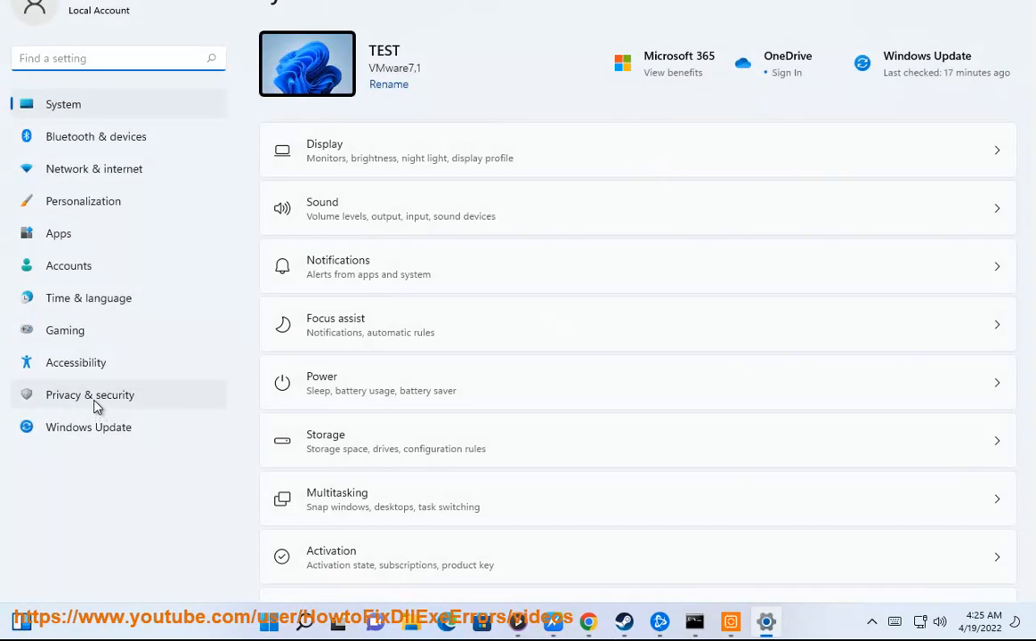
click(89, 395)
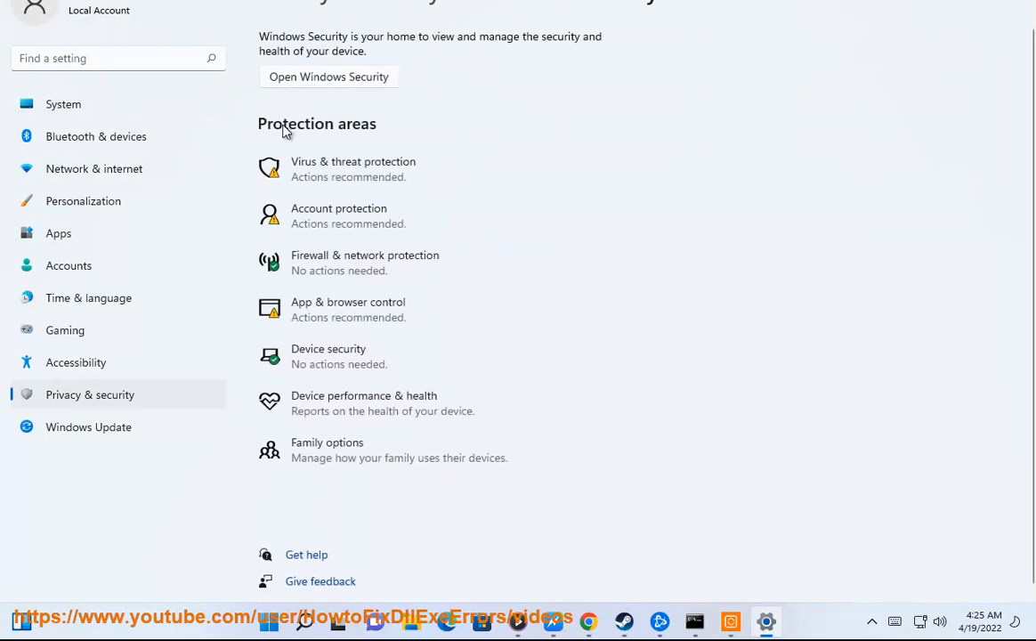
click(327, 77)
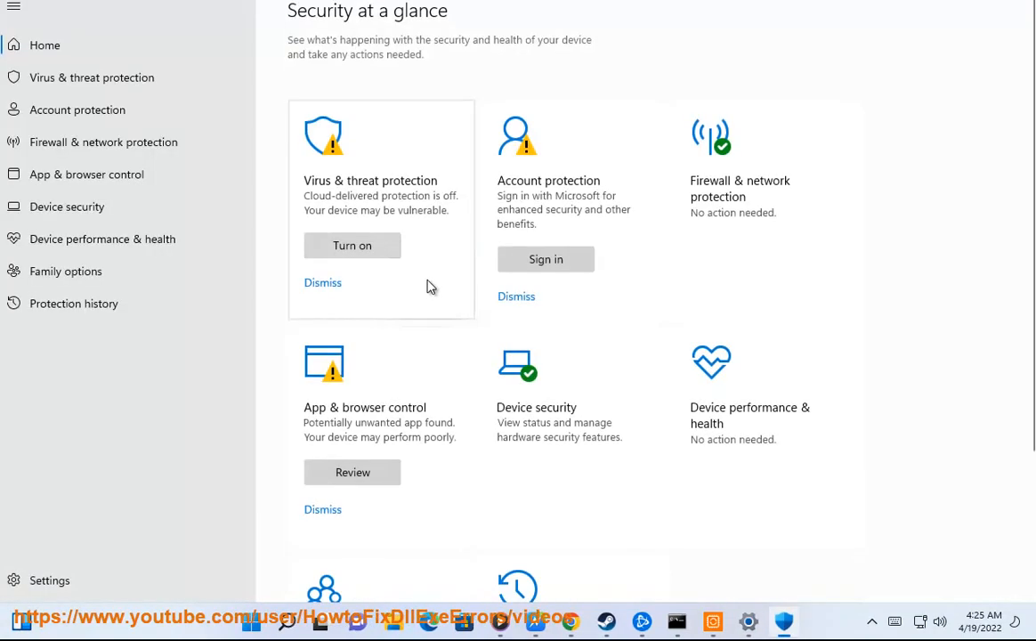
mouse_move(399, 203)
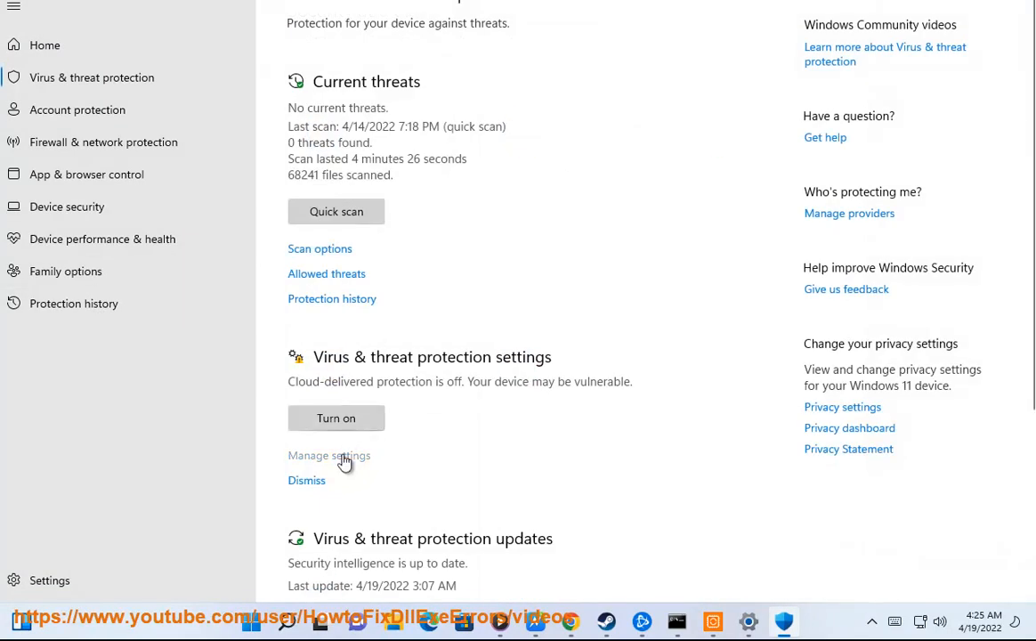
click(335, 416)
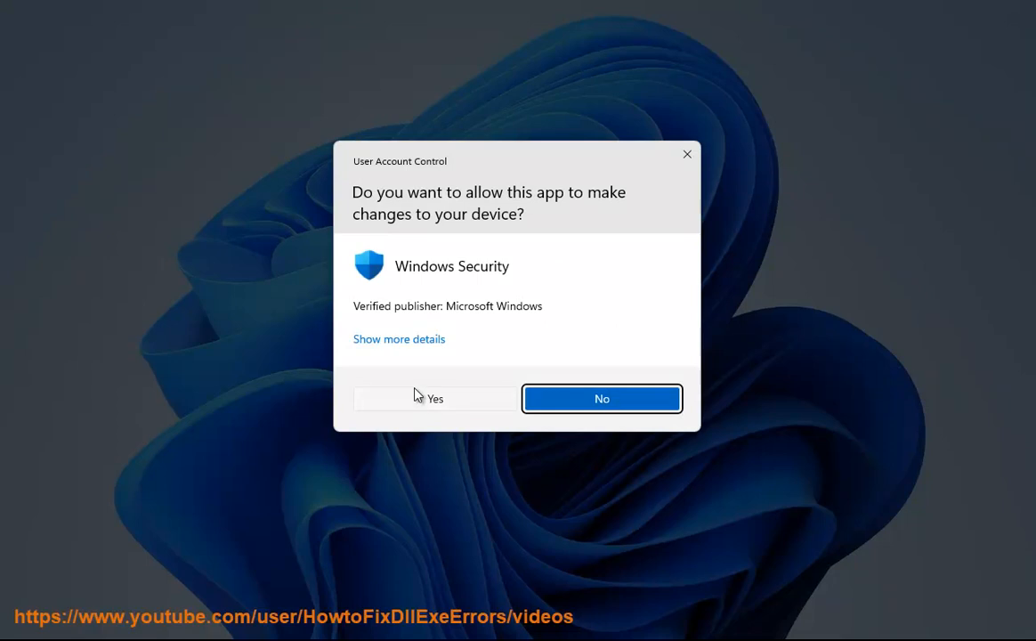
click(434, 398)
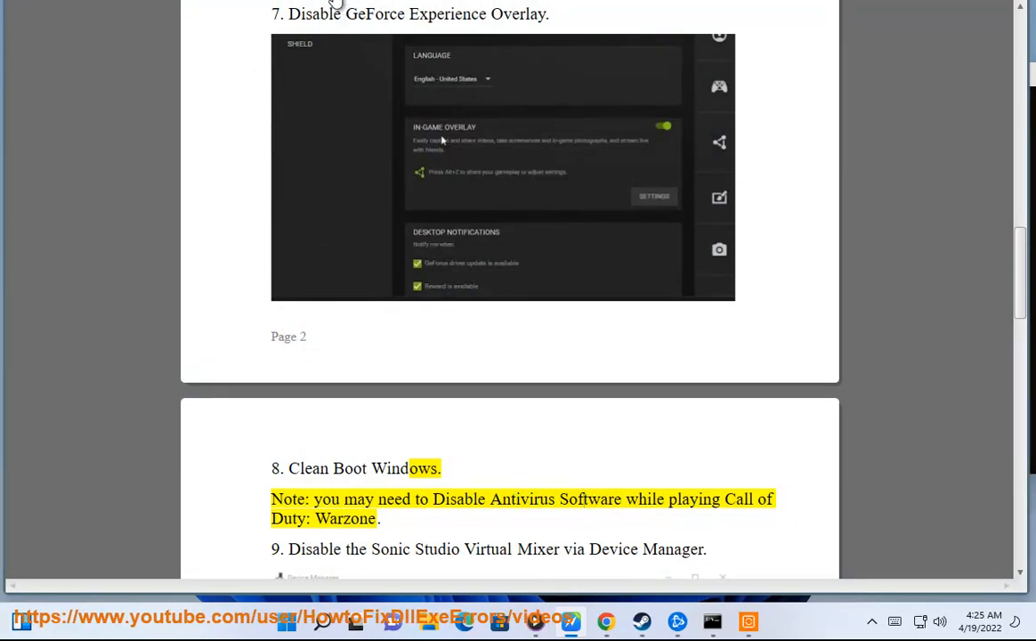
Step: Scroll the Word guide to step 9 on disabling the Sonic Studio Virtual Mixer
scroll(down, 3)
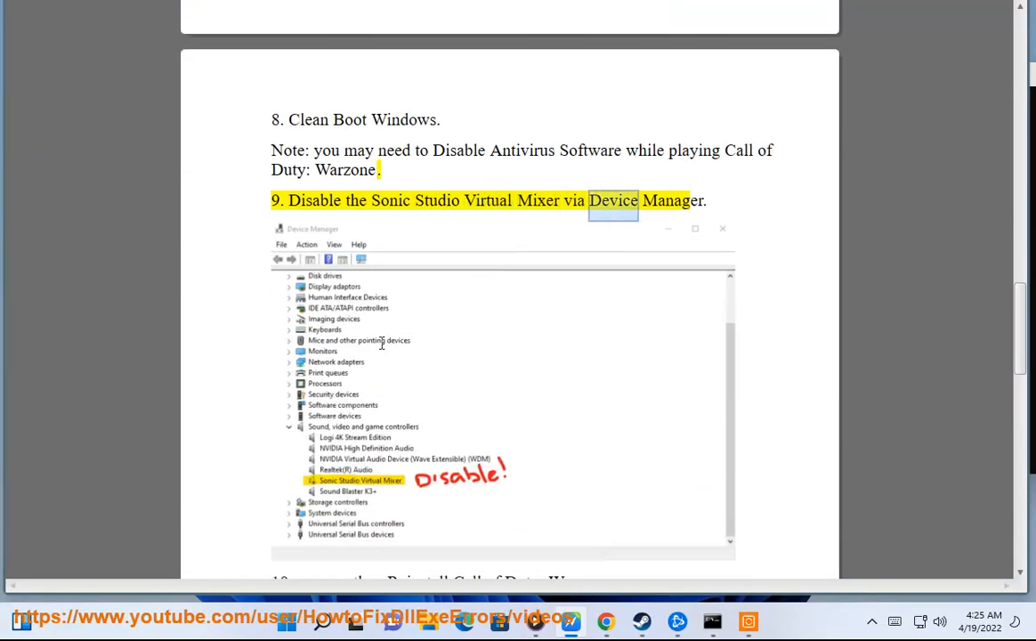
scroll(up, 3)
text(DV)
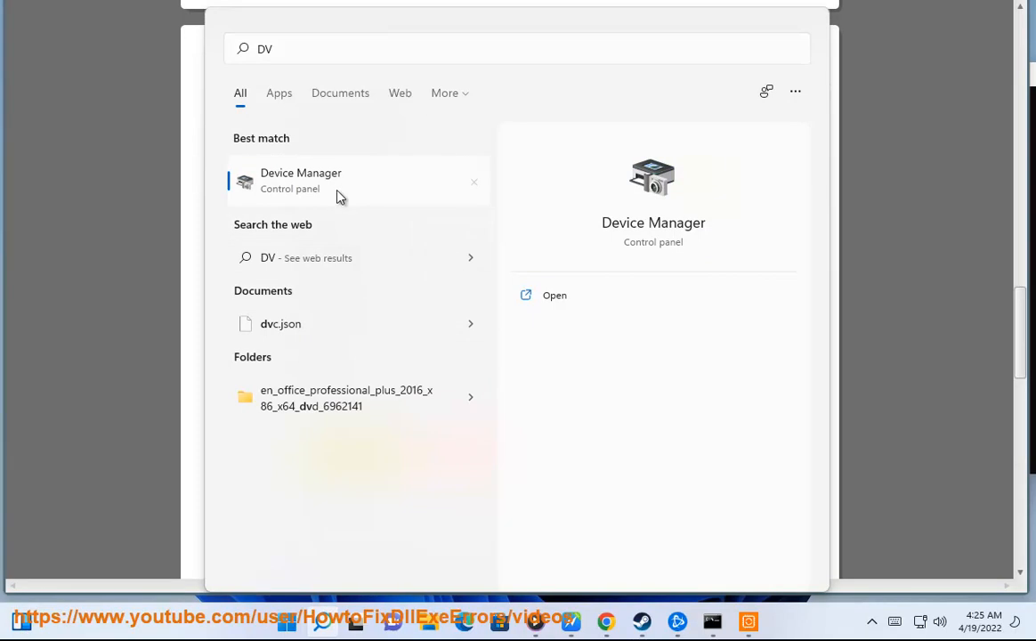
Step: Expand Sound, video and game controllers in Device Manager, inspect High Definition Audio Device, then scroll the guide to step 10
click(555, 295)
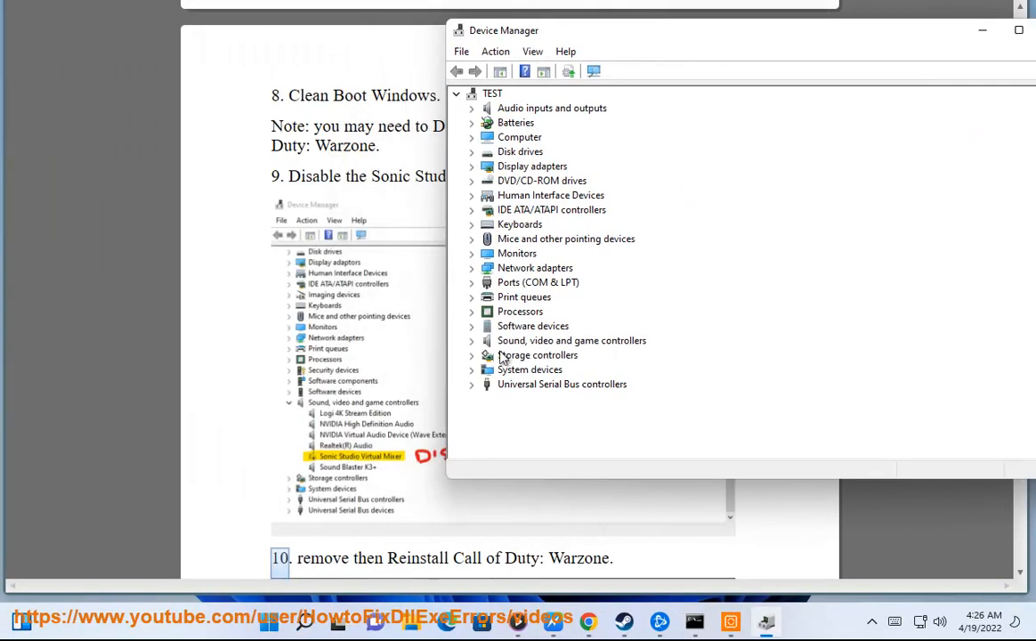
click(472, 340)
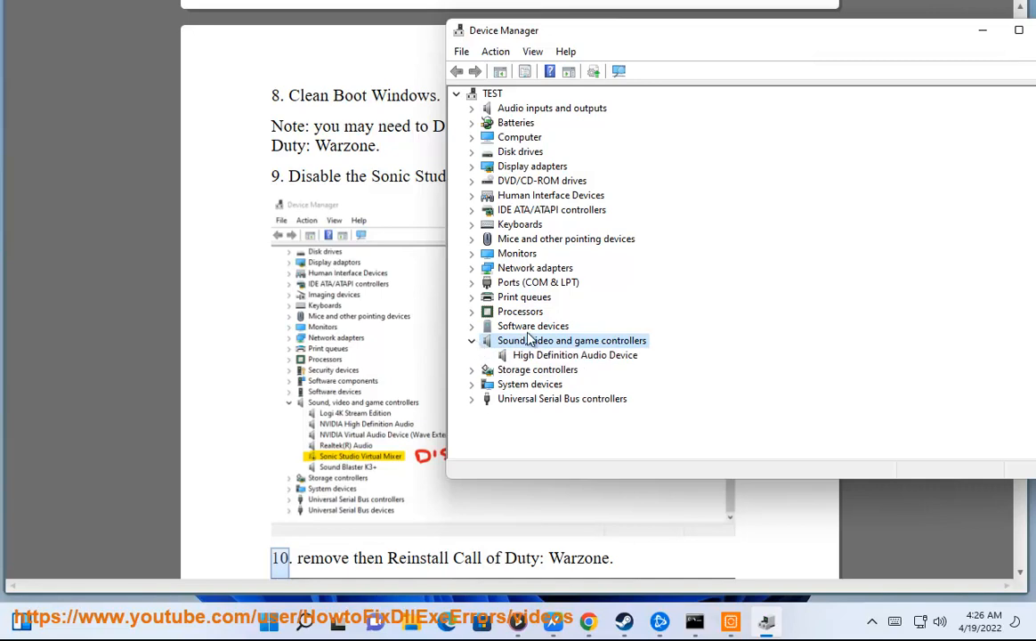
right_click(574, 354)
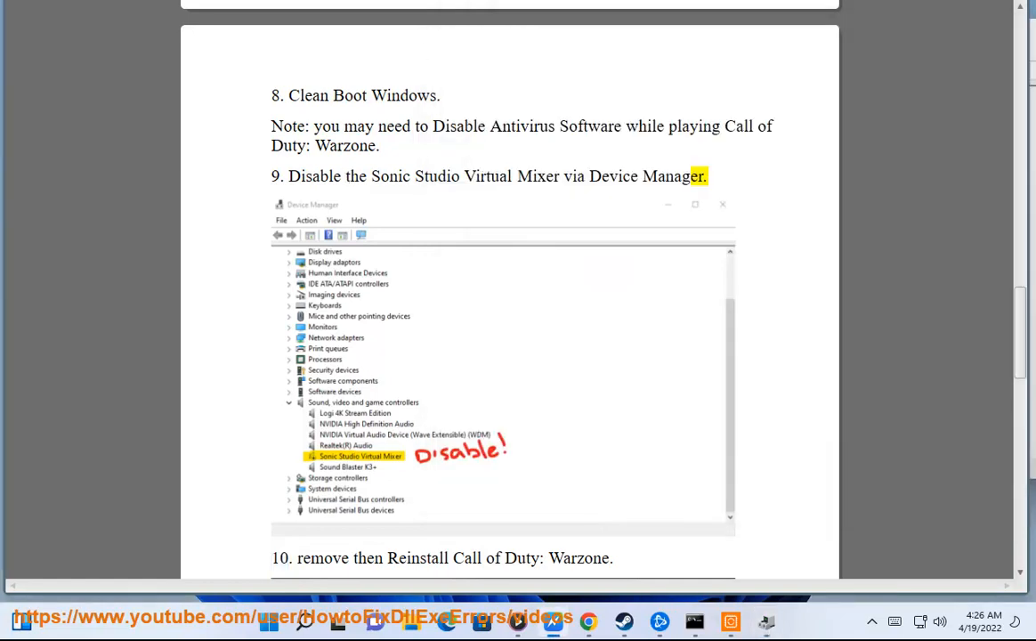
scroll(down, 3)
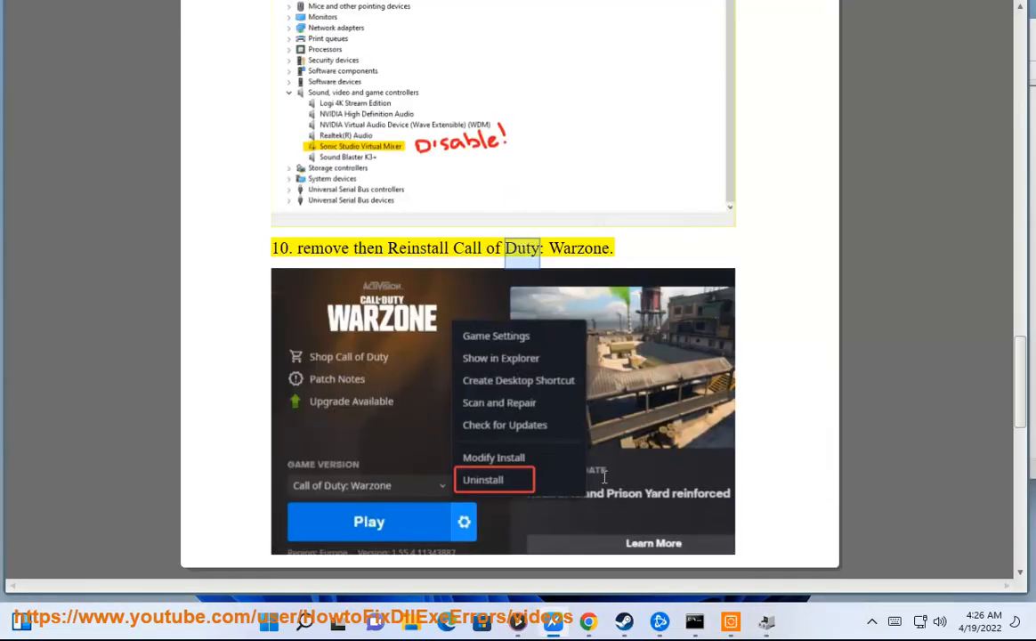